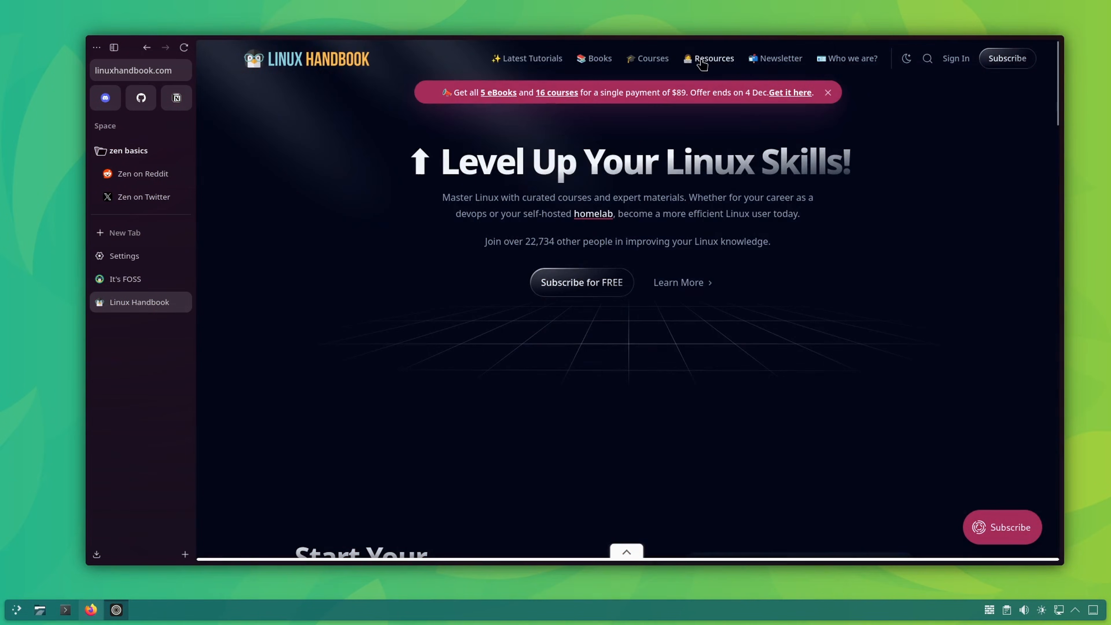
Show the Welcome to Zen page with the Privacy Policy tab alongside it
{"action": "left_click", "coordinate": [714, 58]}
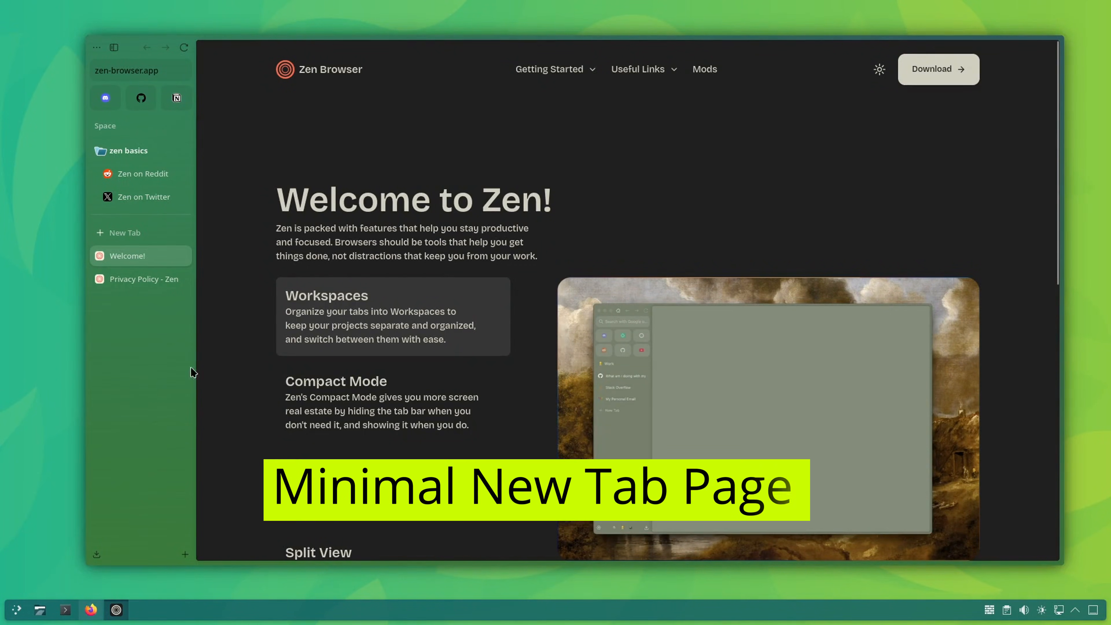
Start a new tab and enter itsfoss.c to head to the It's FOSS site
{"action": "left_click", "coordinate": [126, 233]}
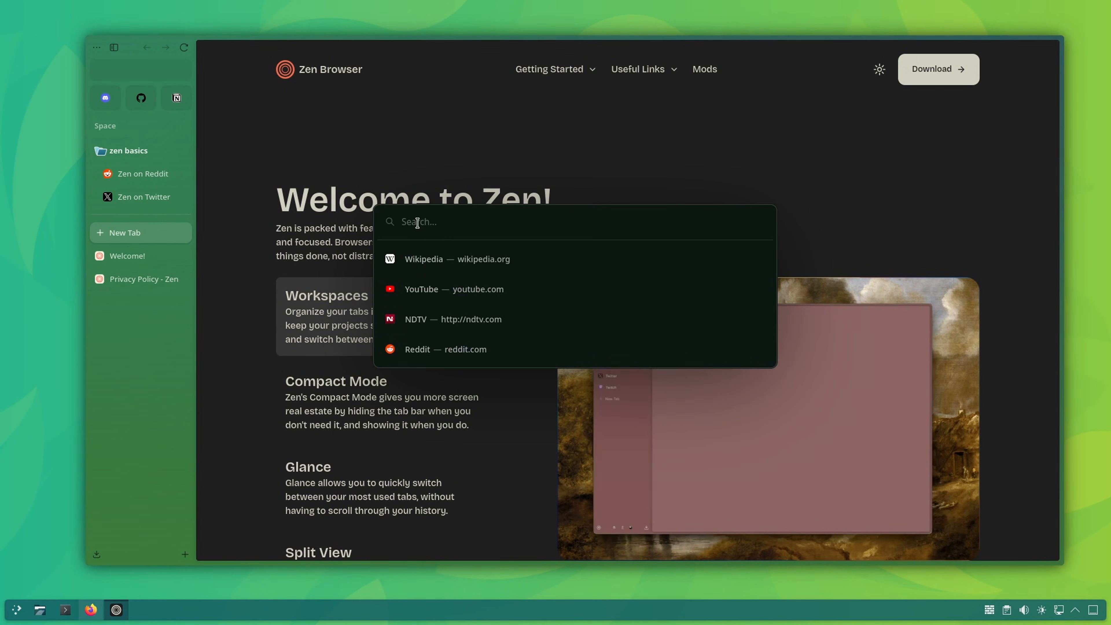
{"action": "type", "text": "itsfoss.c"}
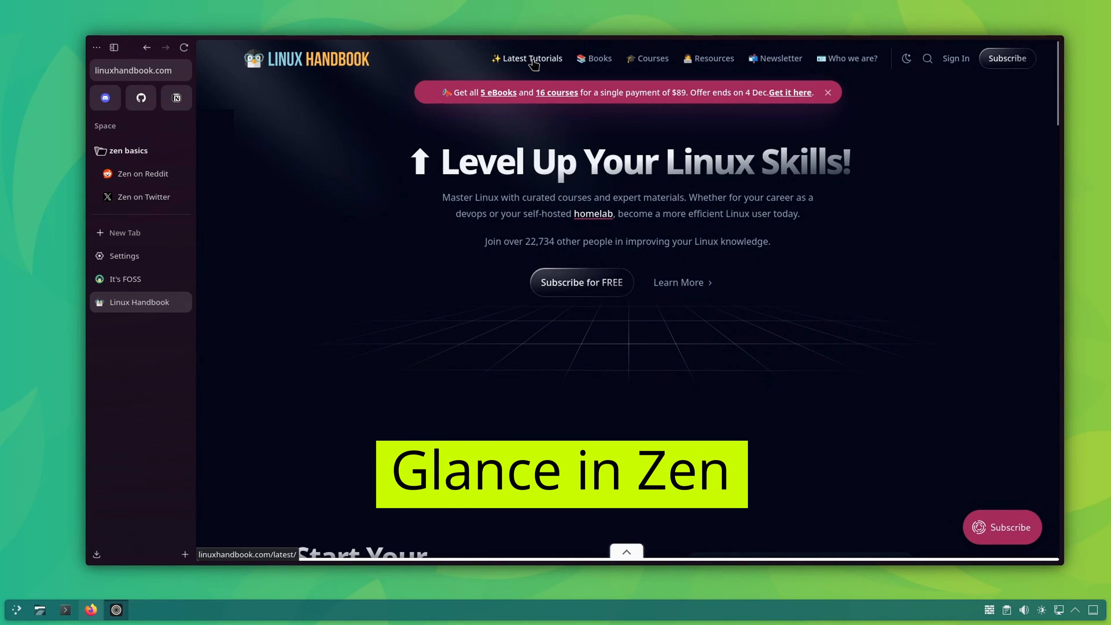
Peek at the Learning Corner page in a Glance popup without leaving the current page
{"action": "left_click", "coordinate": [527, 58]}
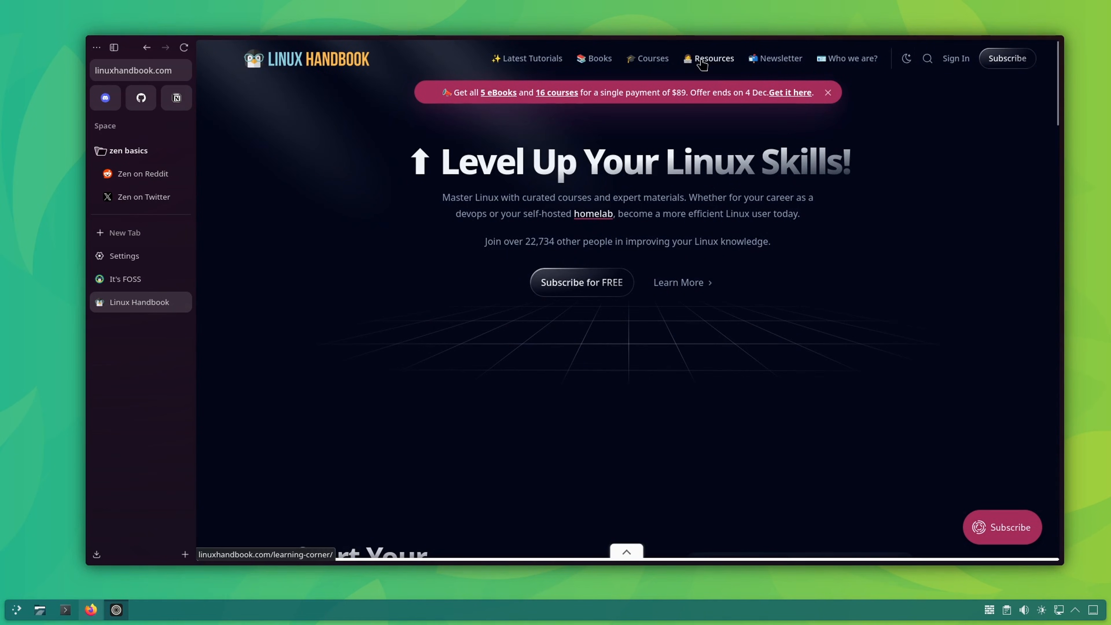
{"action": "left_click", "coordinate": [713, 59]}
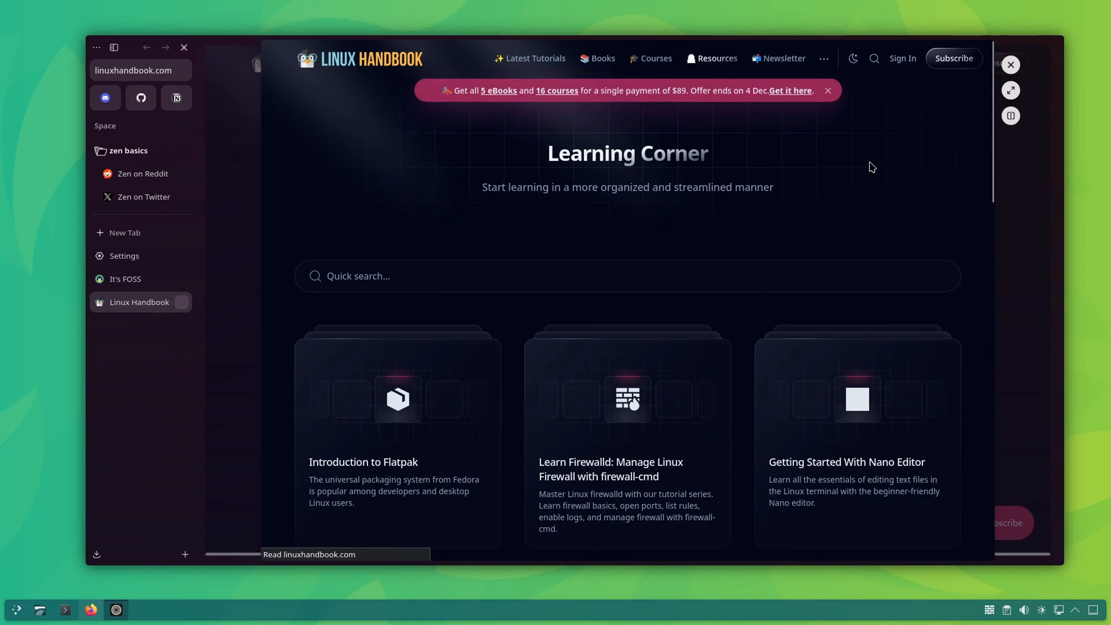
{"action": "scroll", "scroll_direction": "down", "scroll_amount": 3}
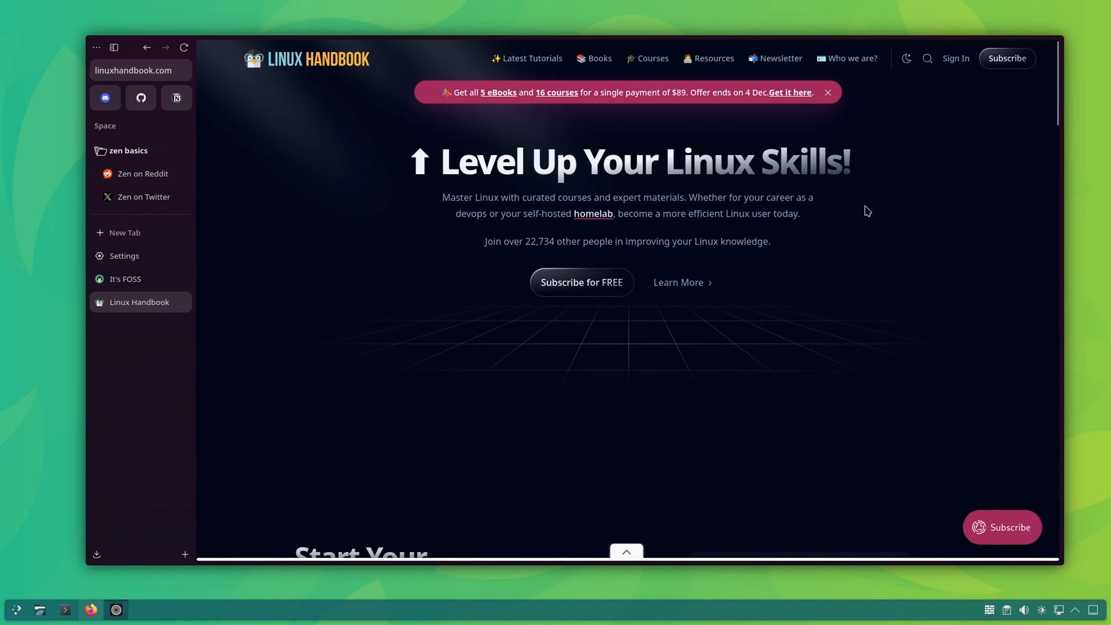
{"action": "scroll", "scroll_direction": "down", "scroll_amount": 3}
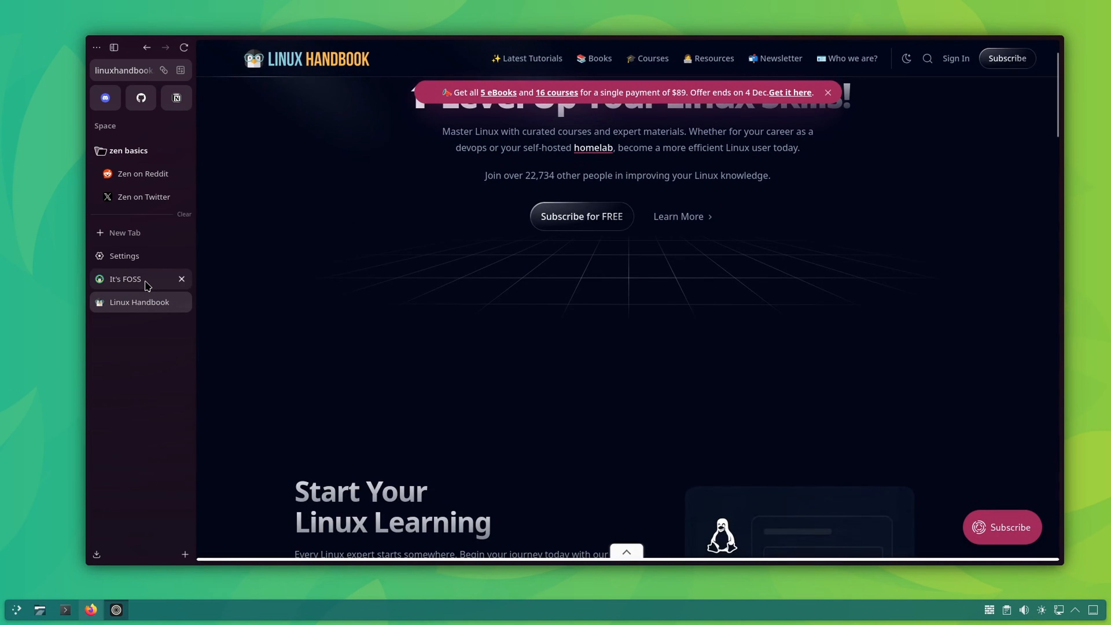
Leave the preview and switch to the It's FOSS tab
{"action": "left_click", "coordinate": [126, 278]}
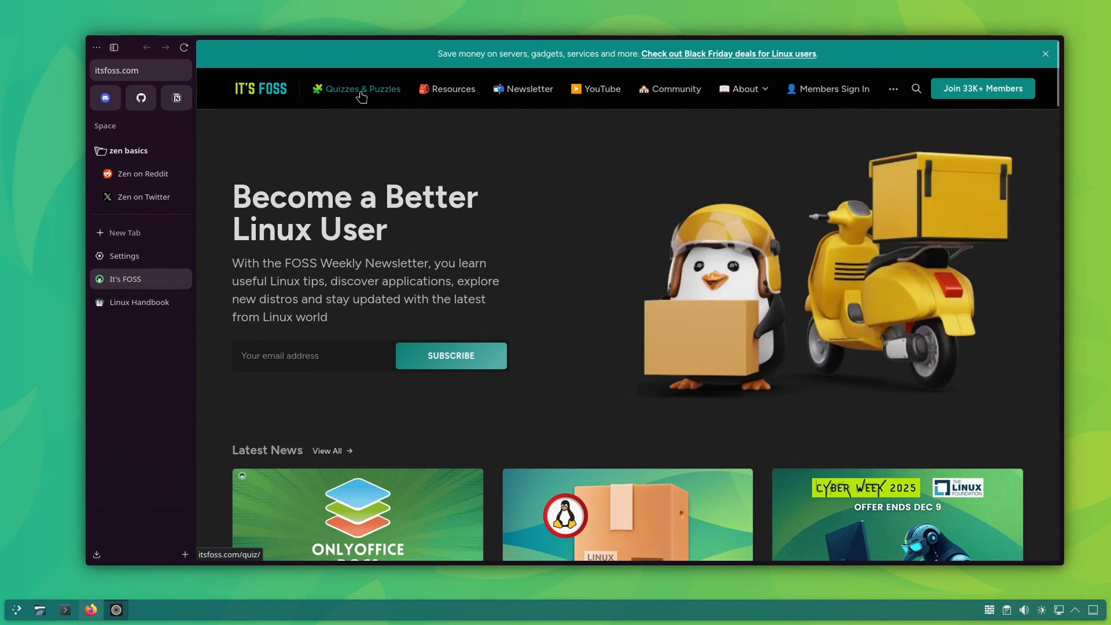
{"action": "left_click", "coordinate": [363, 88]}
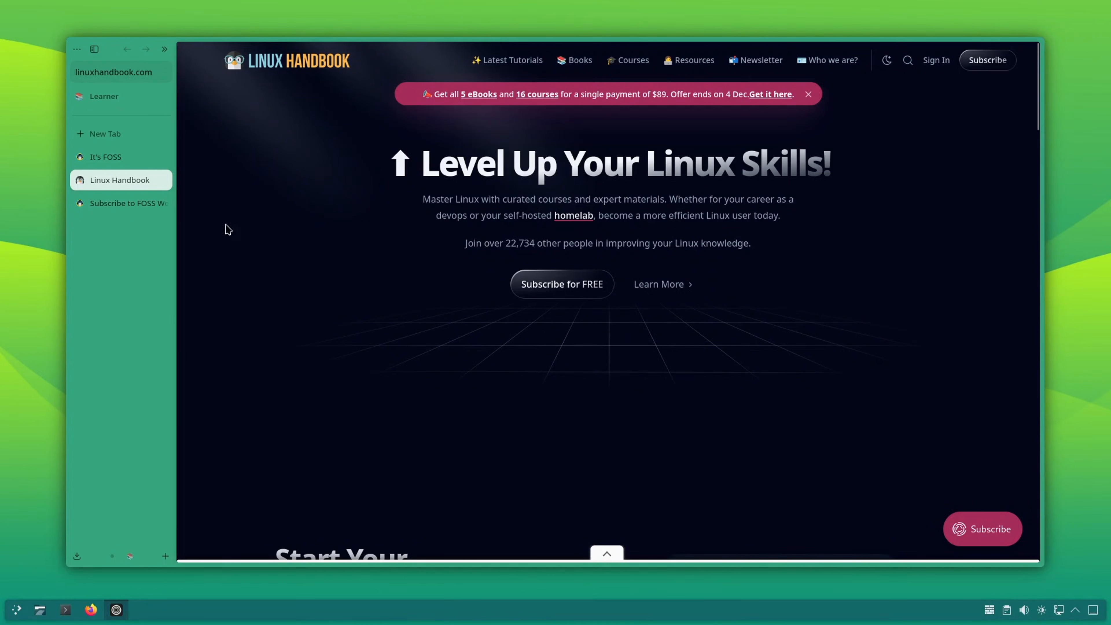
Pin the Linux Handbook and It's FOSS tabs via their context menus
{"action": "right_click", "coordinate": [120, 179]}
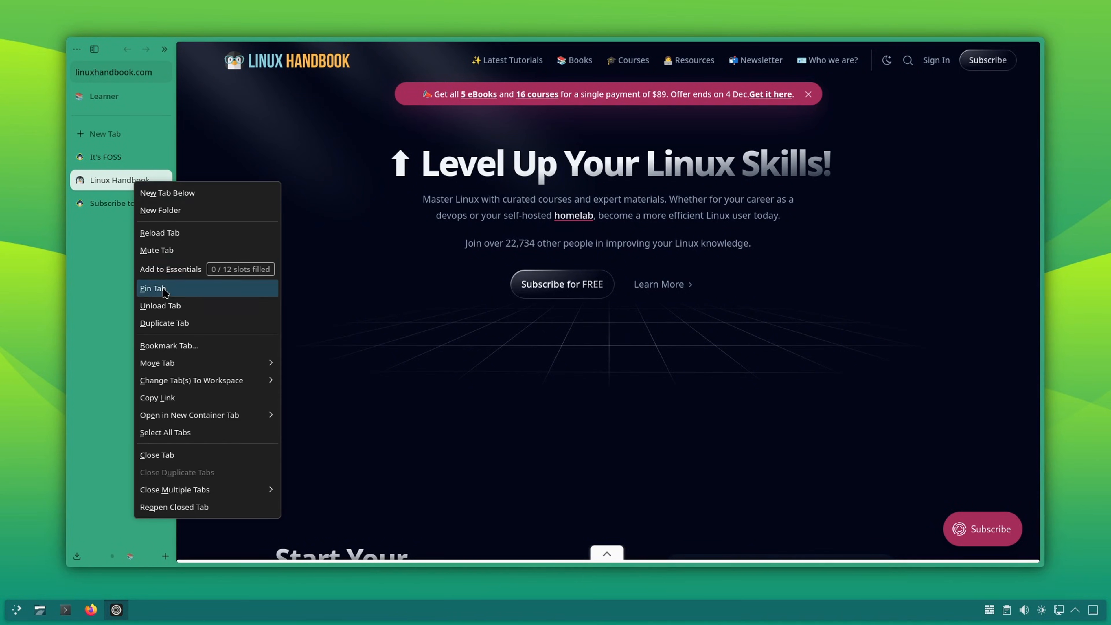
{"action": "left_click", "coordinate": [153, 288]}
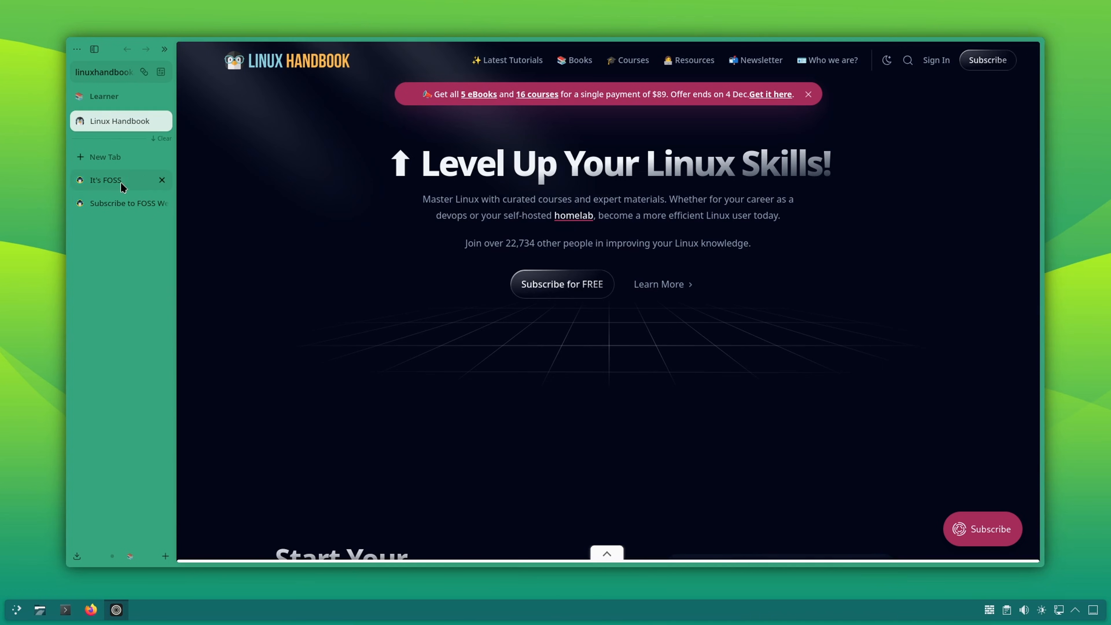
{"action": "right_click", "coordinate": [106, 179]}
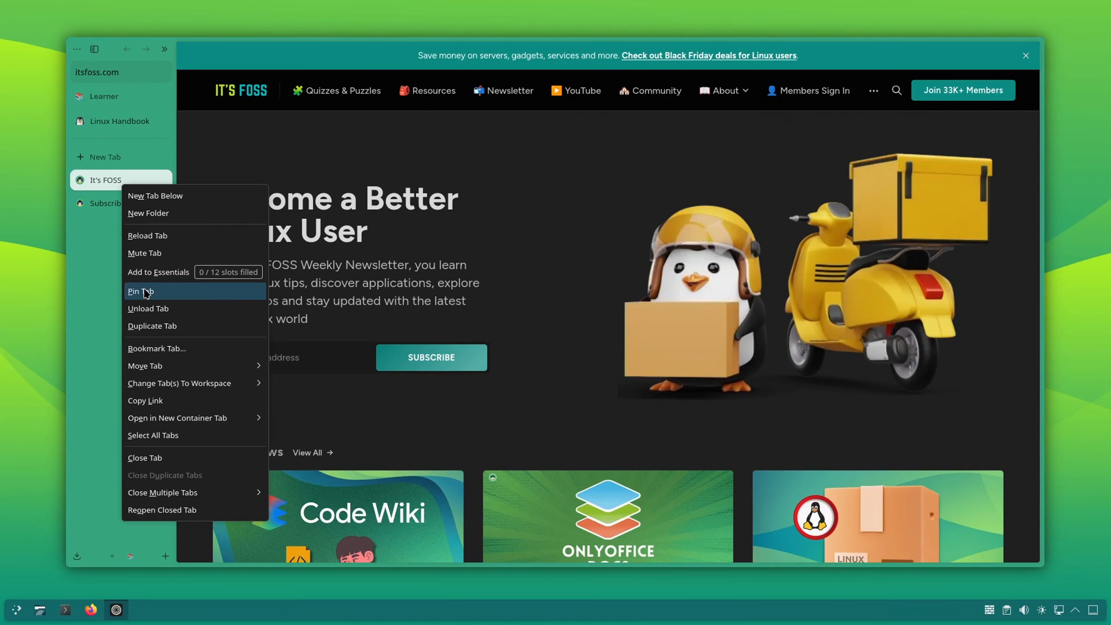
{"action": "left_click", "coordinate": [140, 292]}
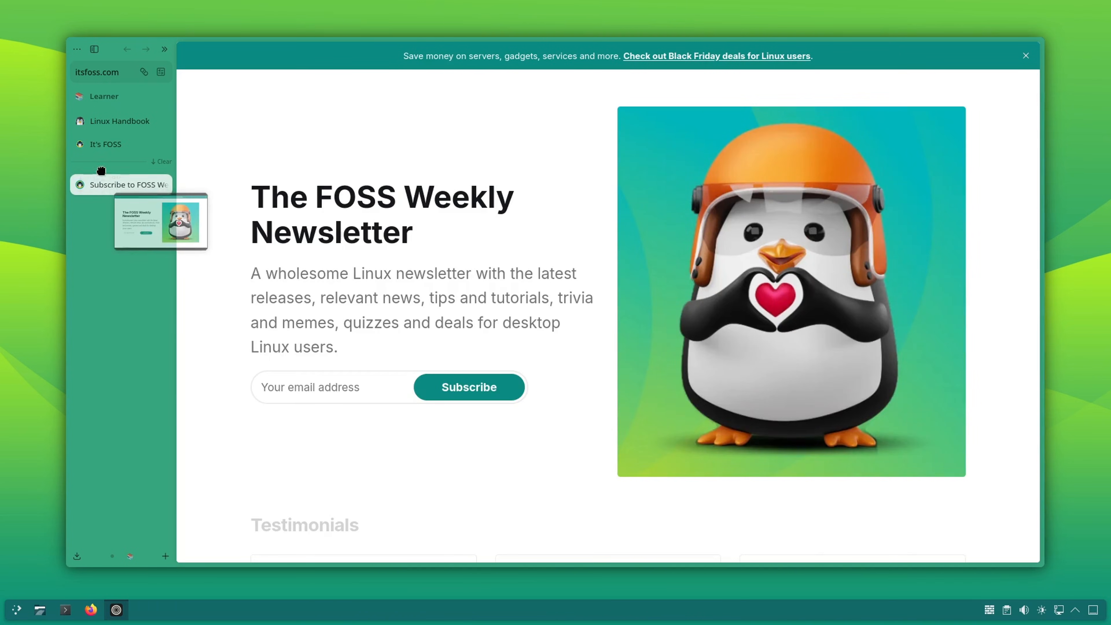
{"action": "mouse_move", "coordinate": [107, 259]}
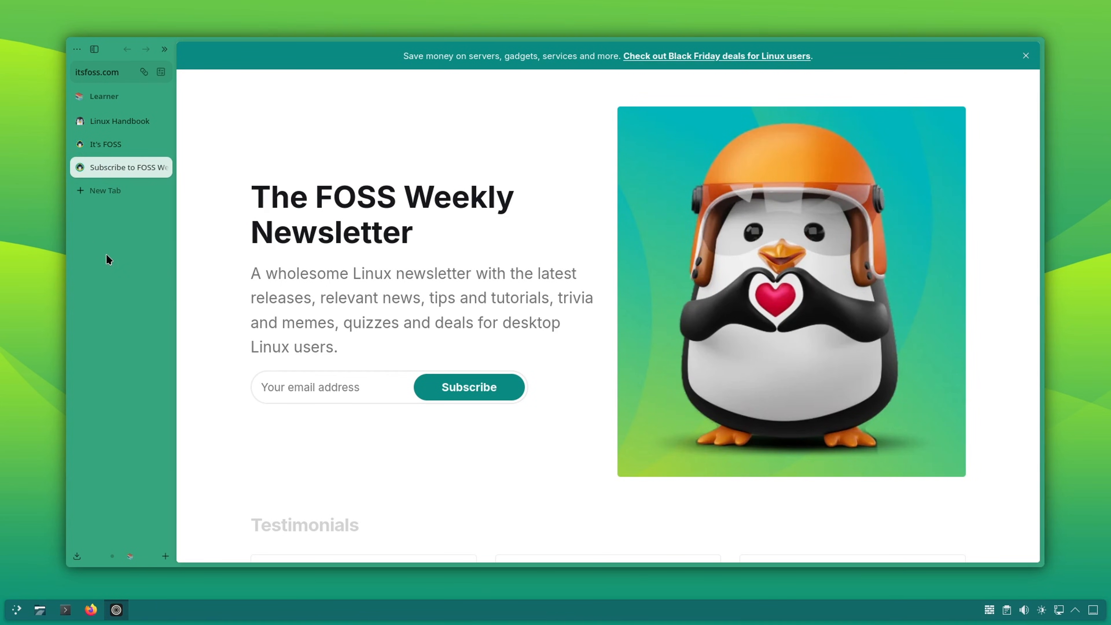
Add the FOSS Weekly newsletter tab to the pinned area and unpin It's FOSS
{"action": "left_click", "coordinate": [106, 144]}
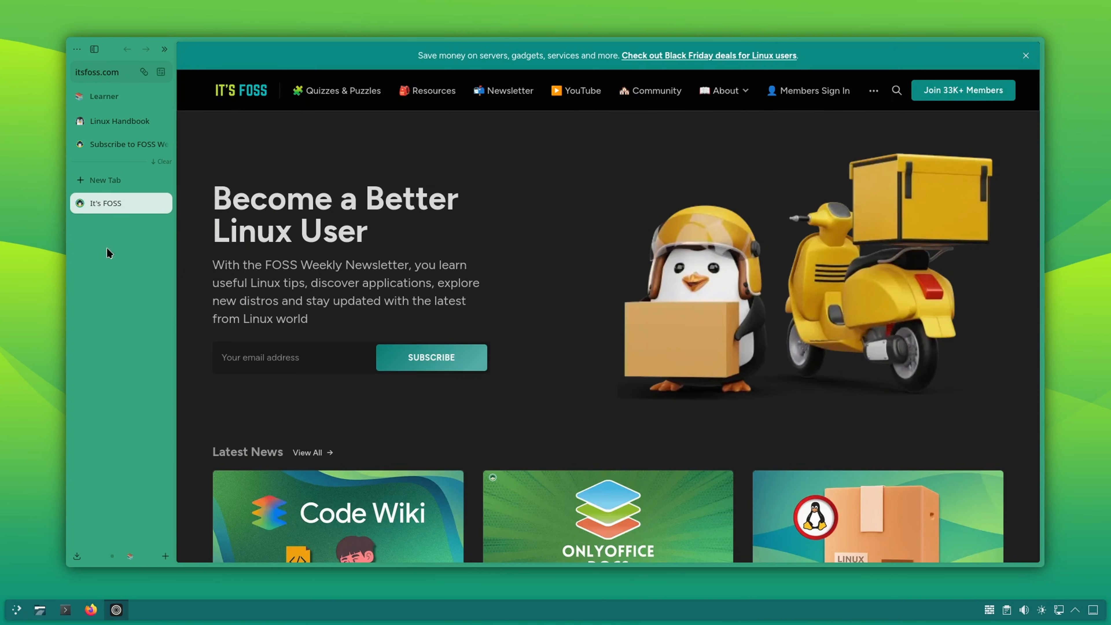
{"action": "mouse_move", "coordinate": [119, 121]}
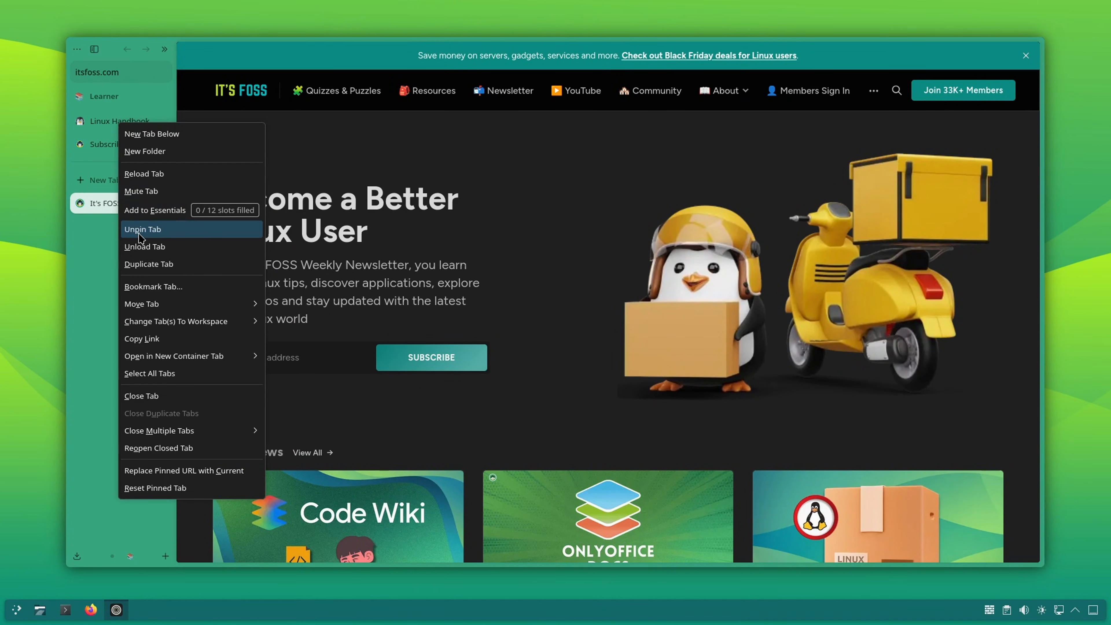
{"action": "left_click", "coordinate": [142, 228]}
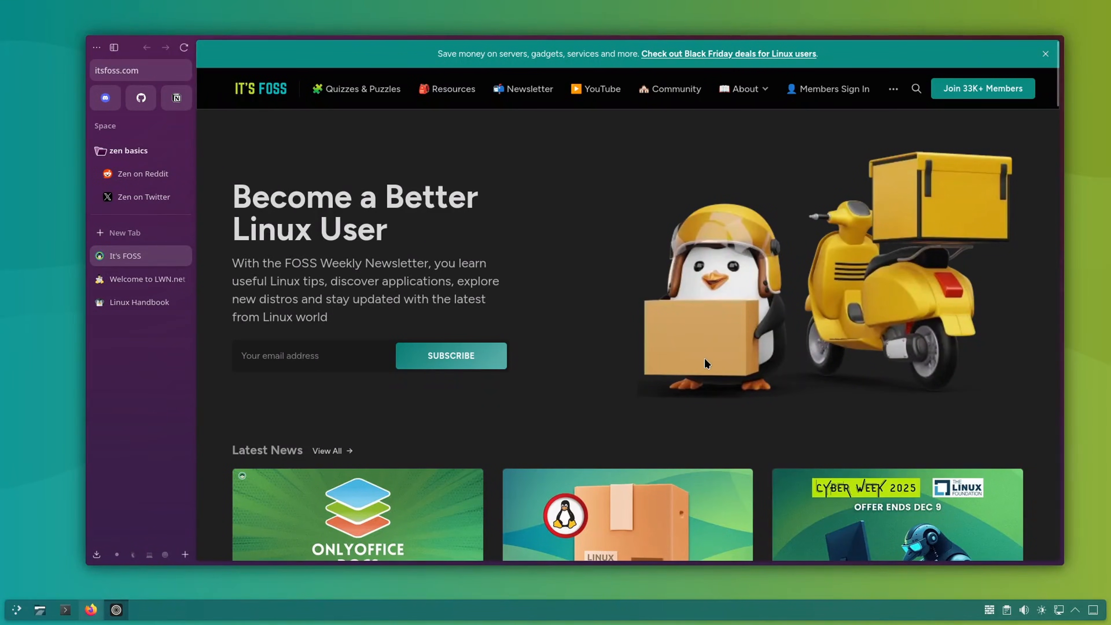
Show the Change Tab(s) To Workspace list of spaces for the It's FOSS tab
{"action": "right_click", "coordinate": [125, 255]}
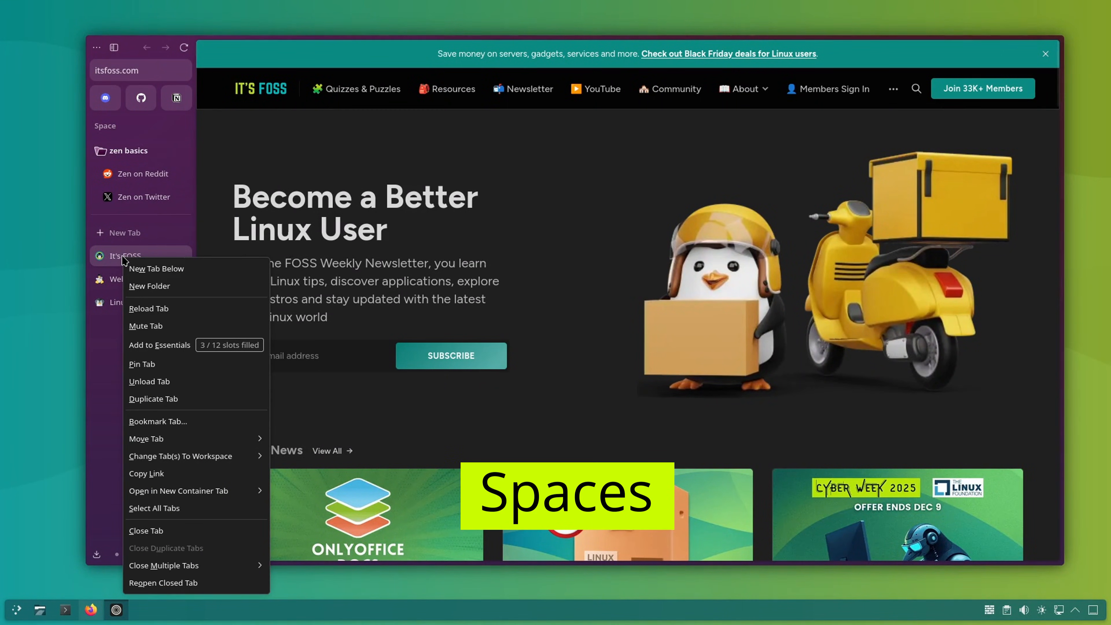
{"action": "mouse_move", "coordinate": [180, 456]}
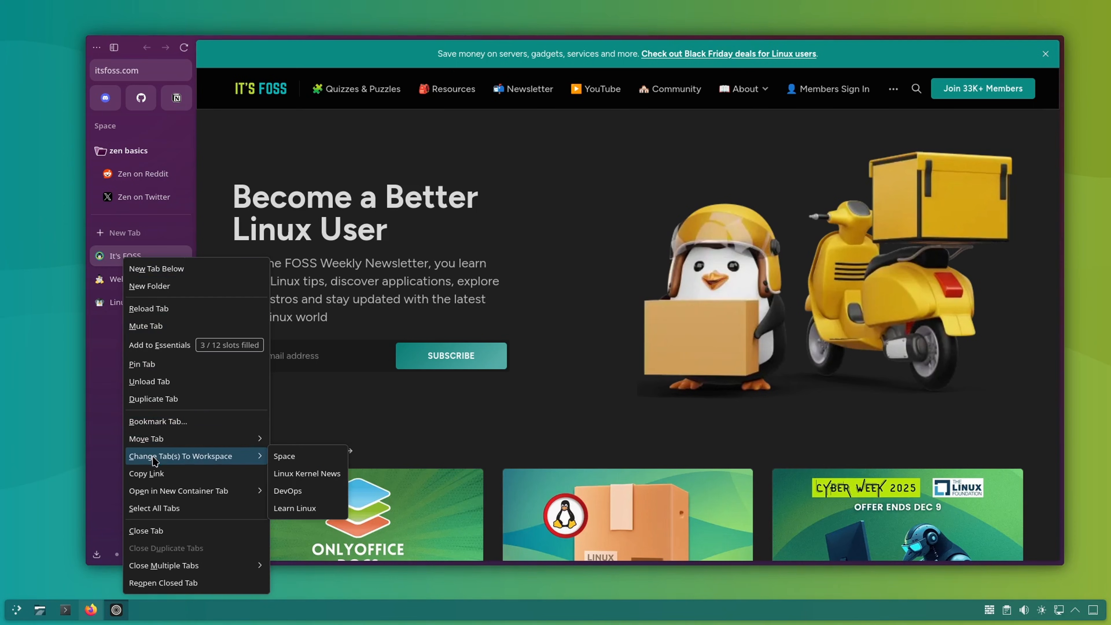
{"action": "left_click", "coordinate": [287, 491]}
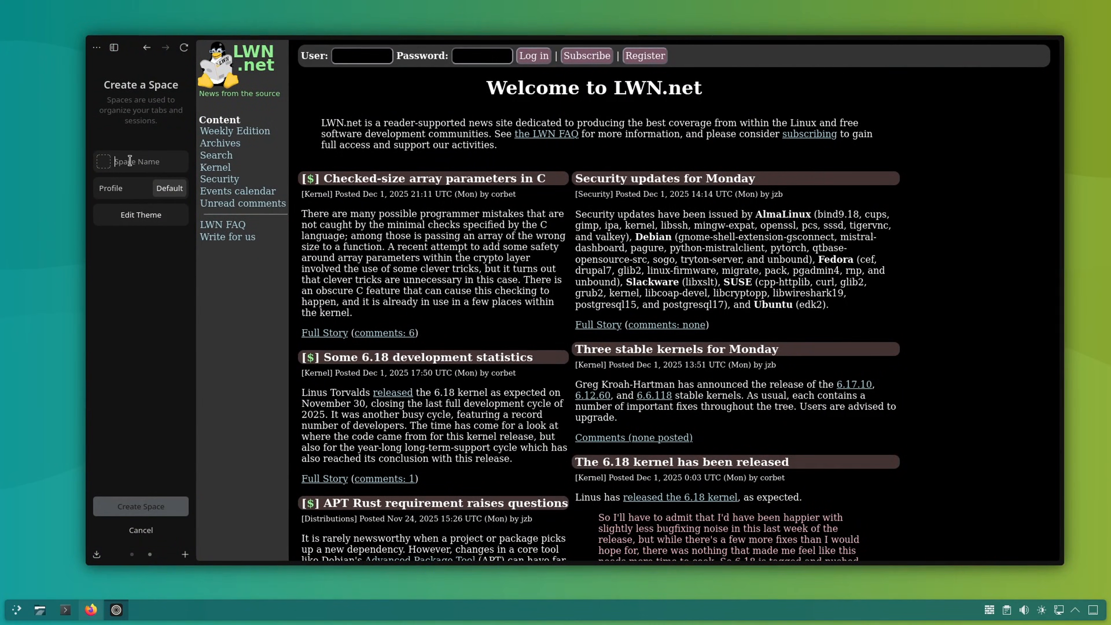
Name the space Linux Kernel News, give it the penguin icon, Personal profile and an adjusted theme intensity
{"action": "type", "text": "Linux Kernel News"}
{"action": "type", "text": "arcti"}
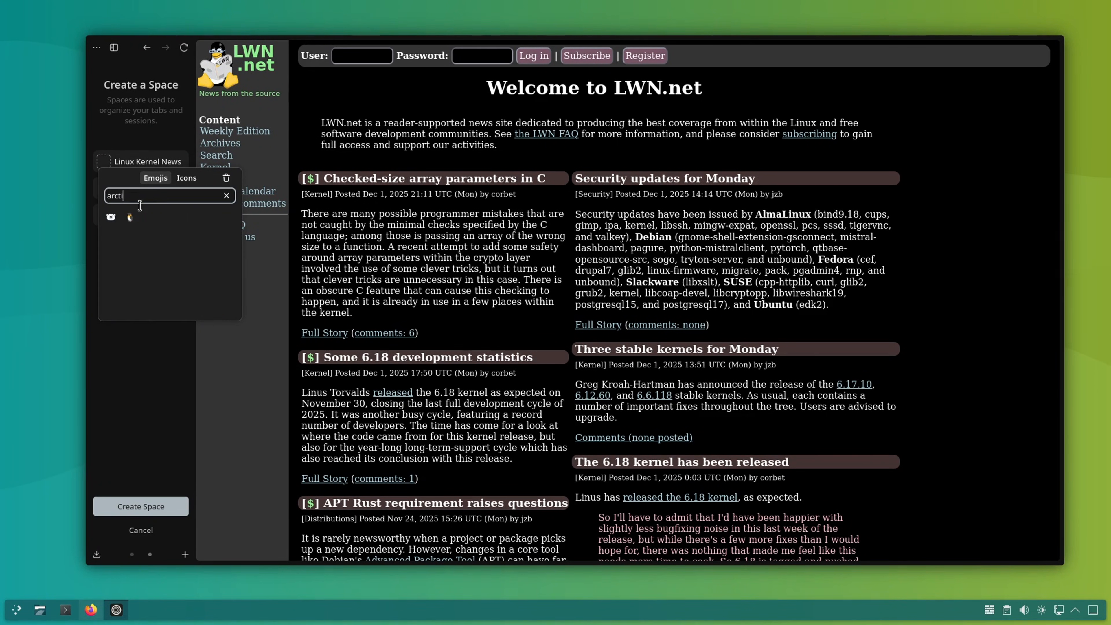
{"action": "left_click", "coordinate": [169, 189]}
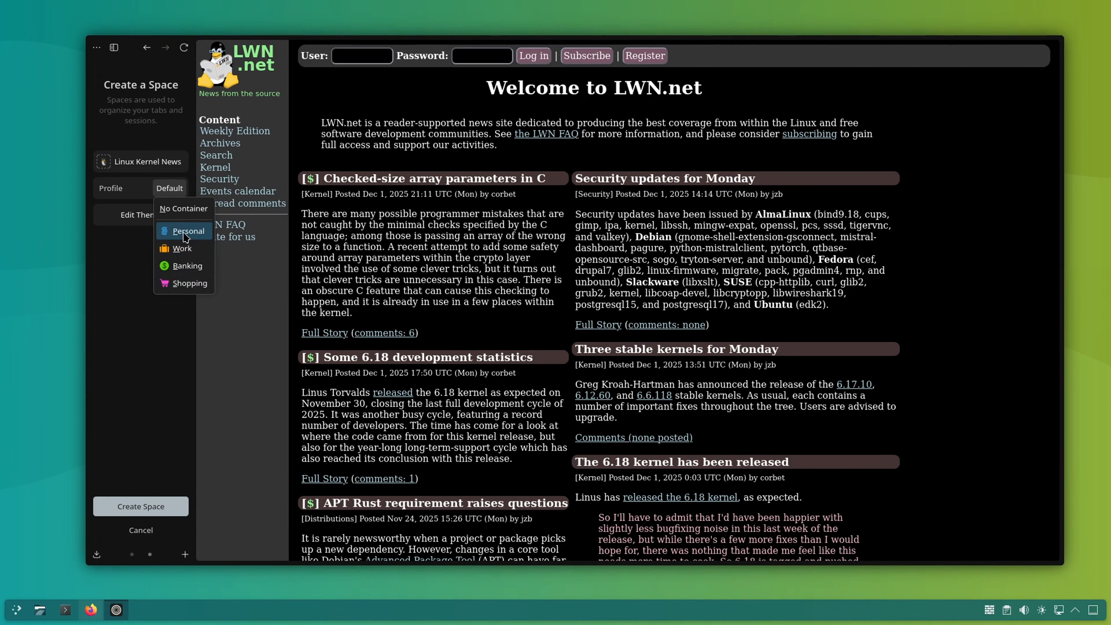
{"action": "left_click", "coordinate": [181, 248]}
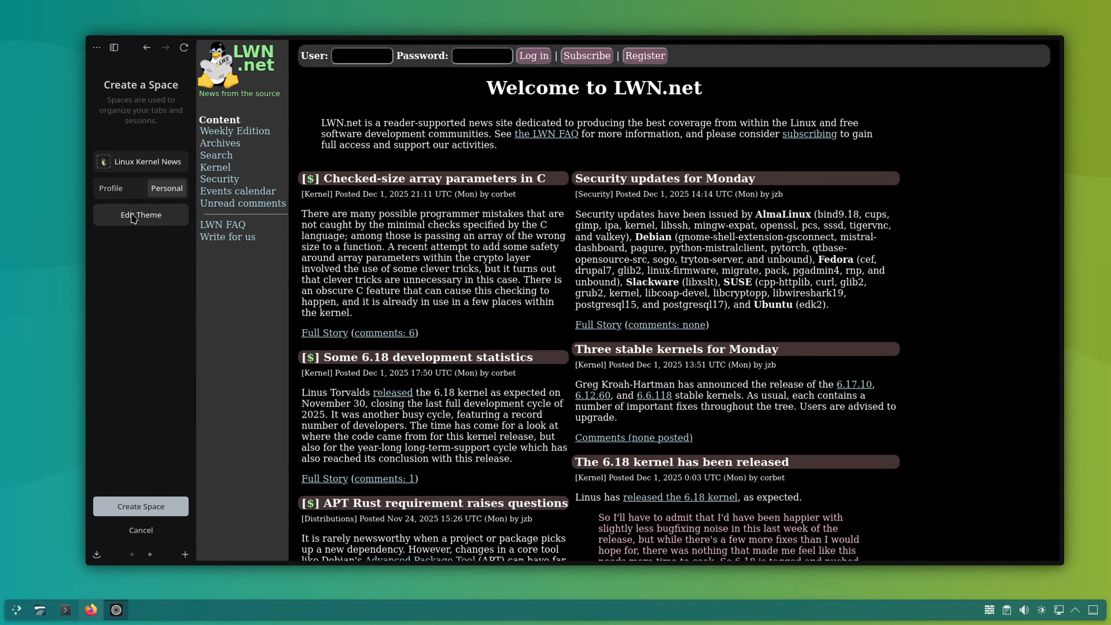
{"action": "left_click", "coordinate": [140, 214]}
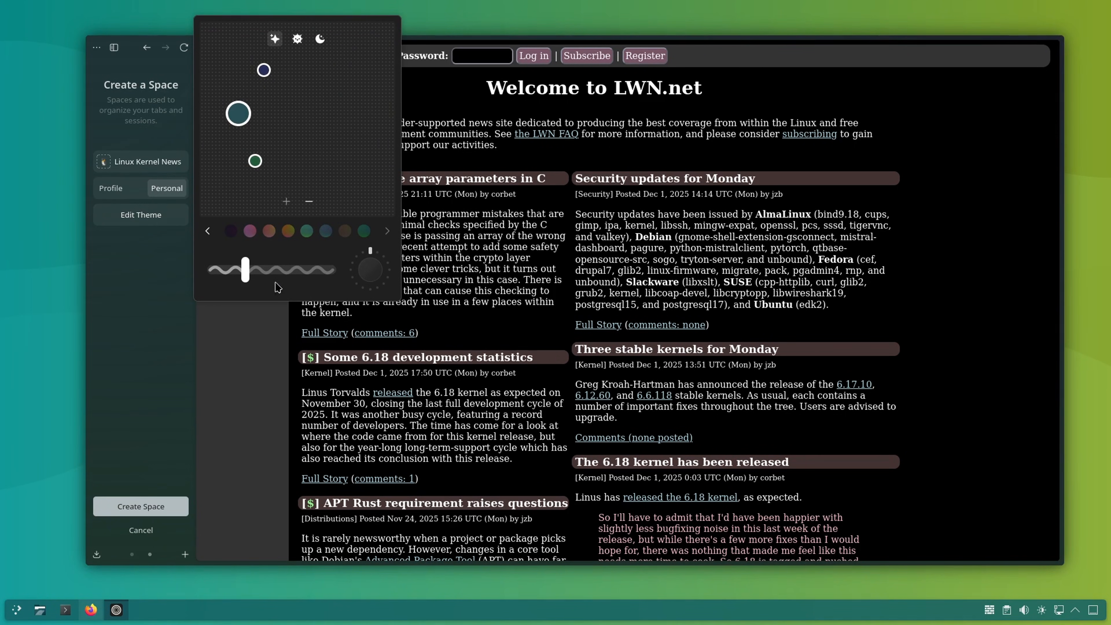
{"action": "left_click_drag", "start_coordinate": [244, 269], "coordinate": [261, 268]}
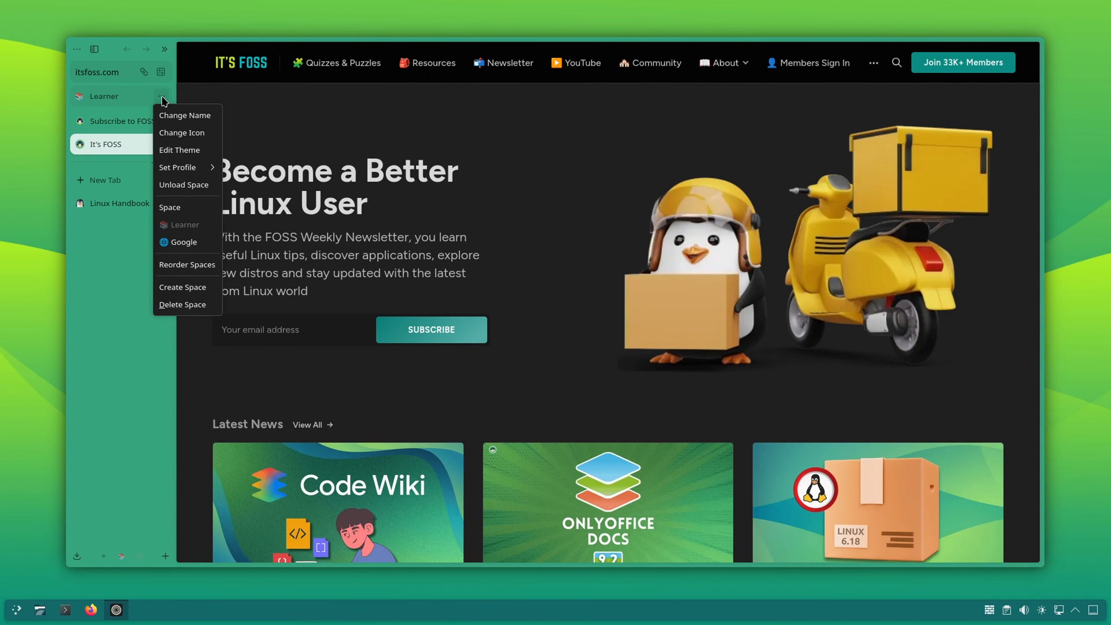
{"action": "mouse_move", "coordinate": [187, 242]}
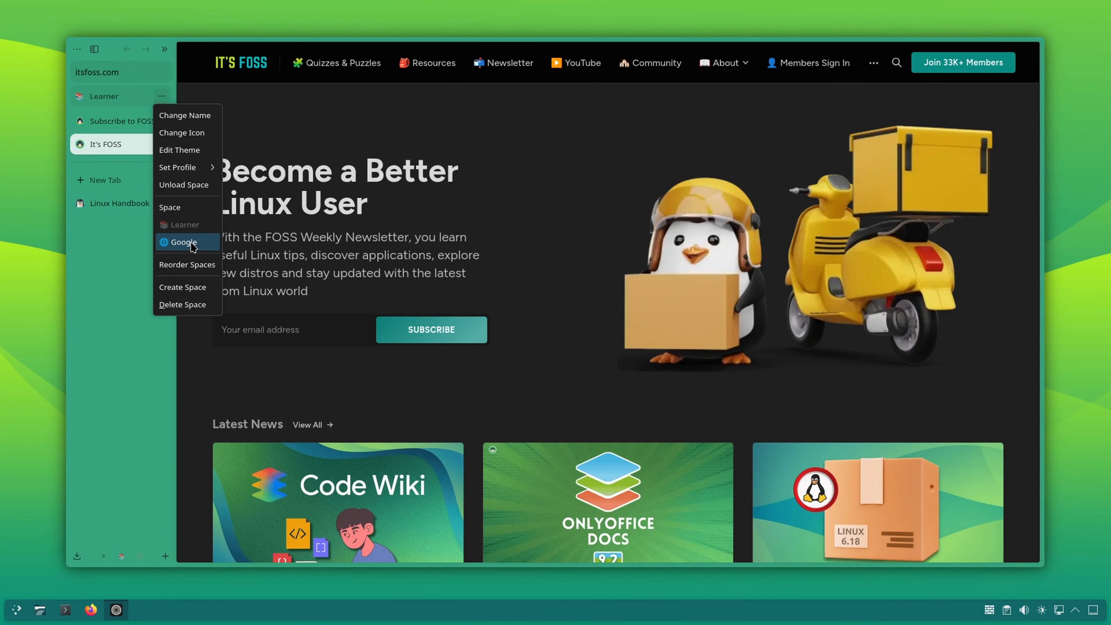
Choose Google from the space list to switch to that space
{"action": "left_click", "coordinate": [183, 242]}
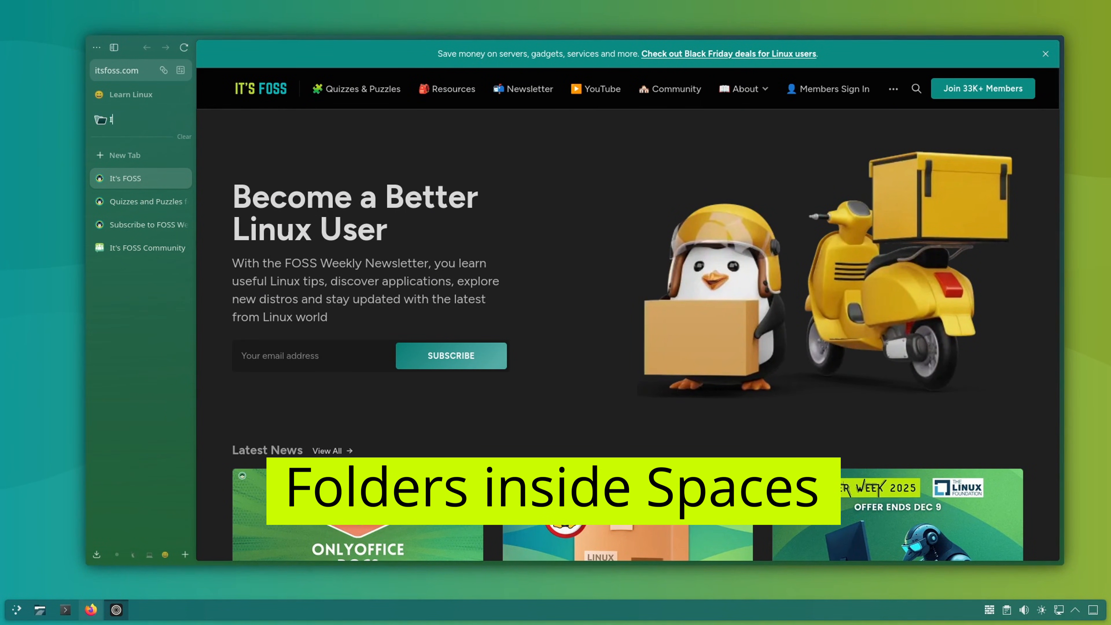
Name the new folder It's FOSS holding the four It's FOSS tabs and collapse it
{"action": "type", "text": "It's FOSS"}
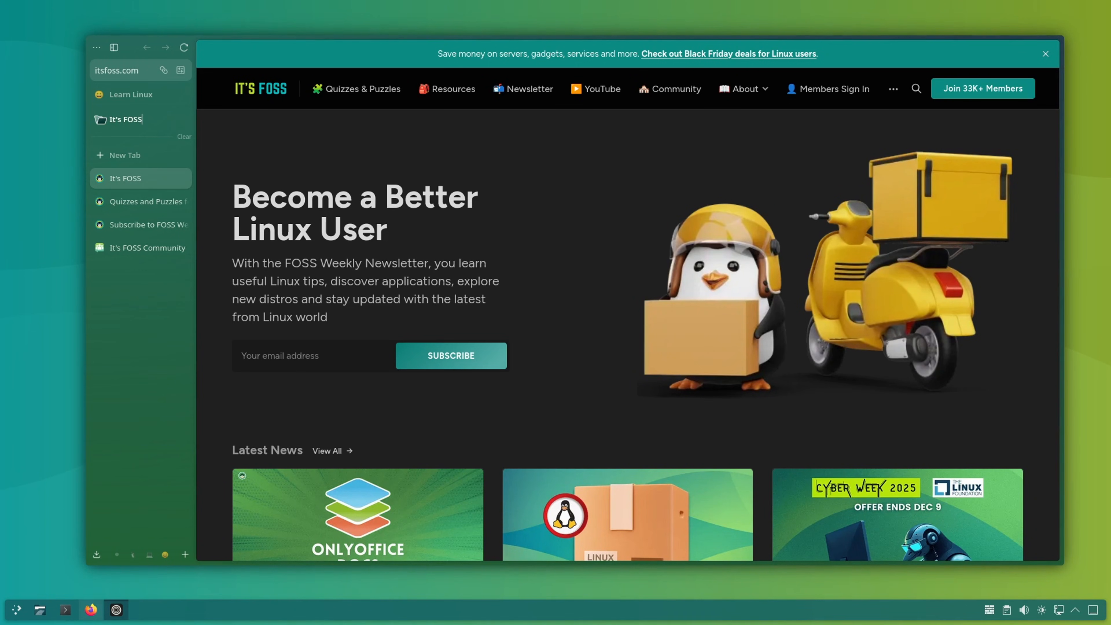
{"action": "mouse_move", "coordinate": [119, 121]}
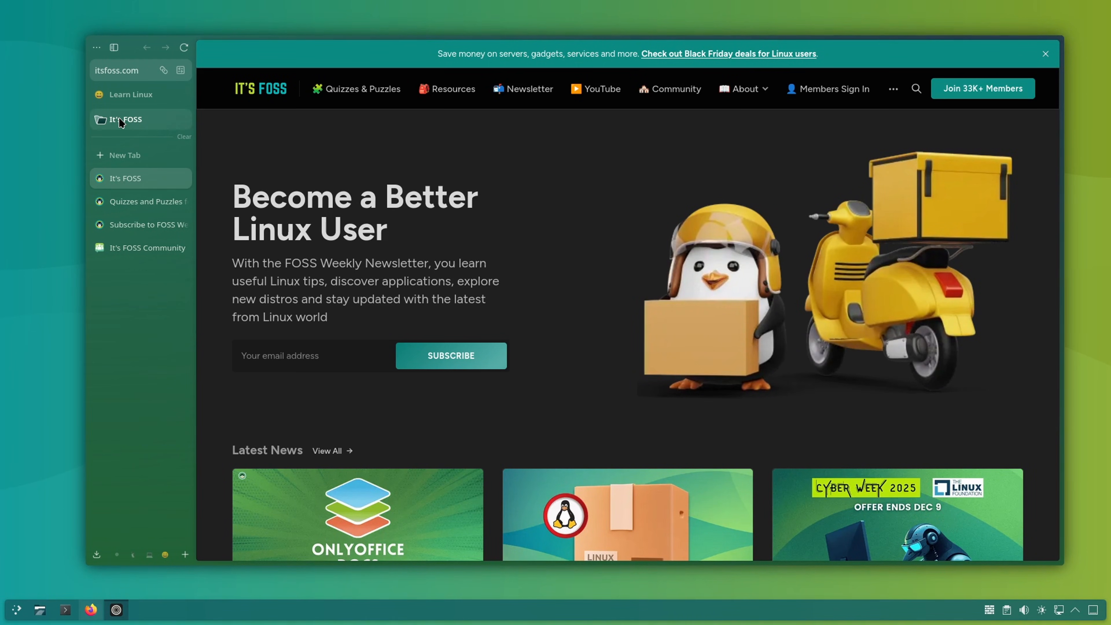
{"action": "mouse_move", "coordinate": [129, 123]}
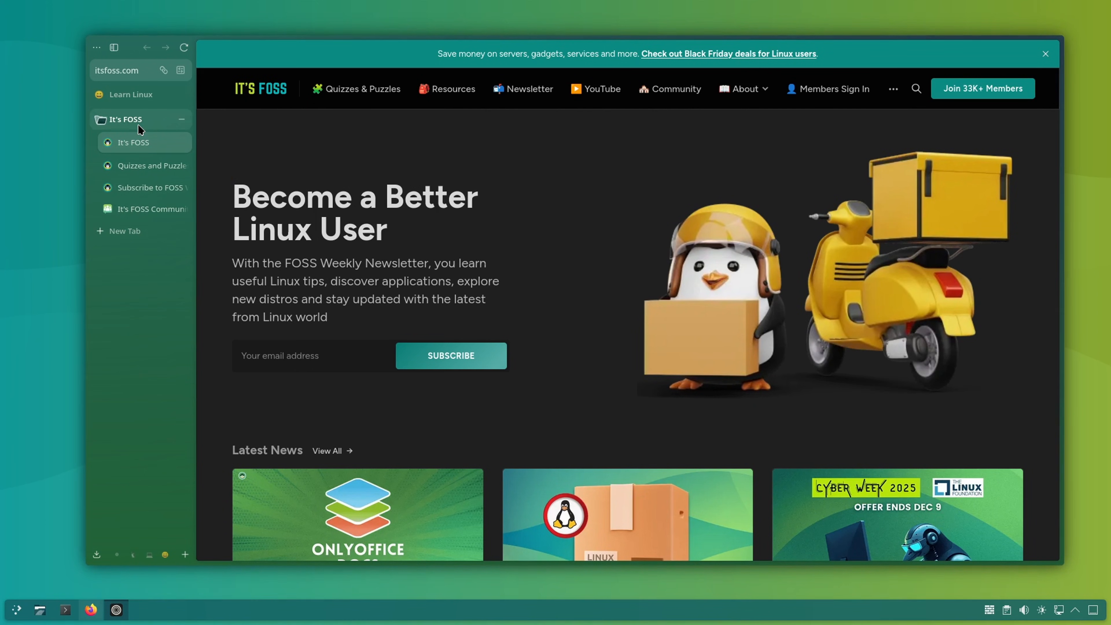
{"action": "left_click", "coordinate": [363, 89]}
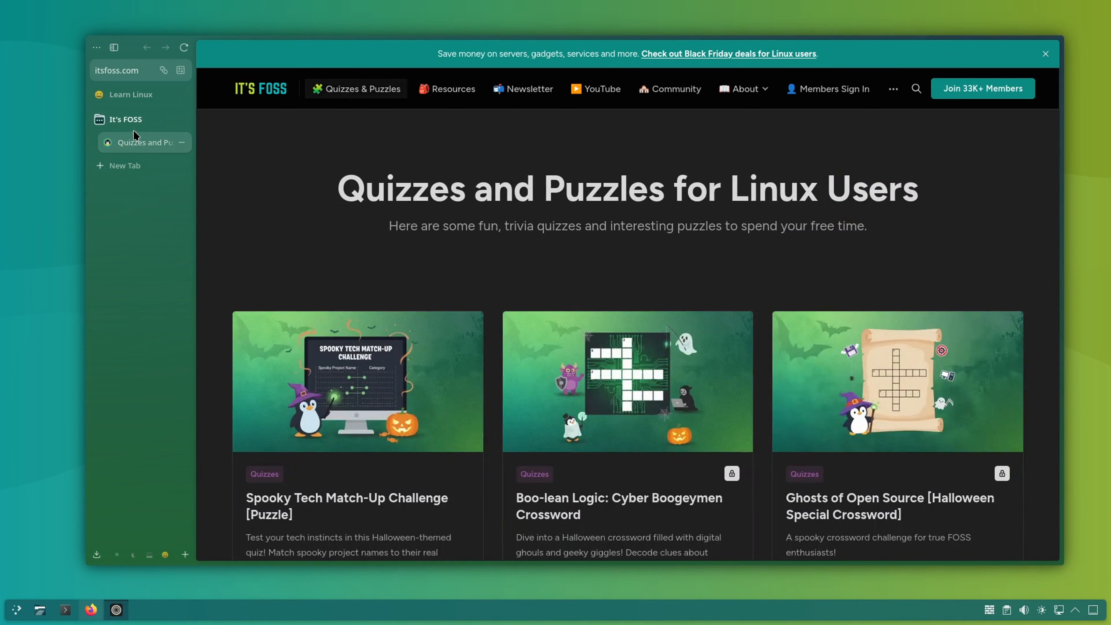
{"action": "left_click", "coordinate": [99, 119]}
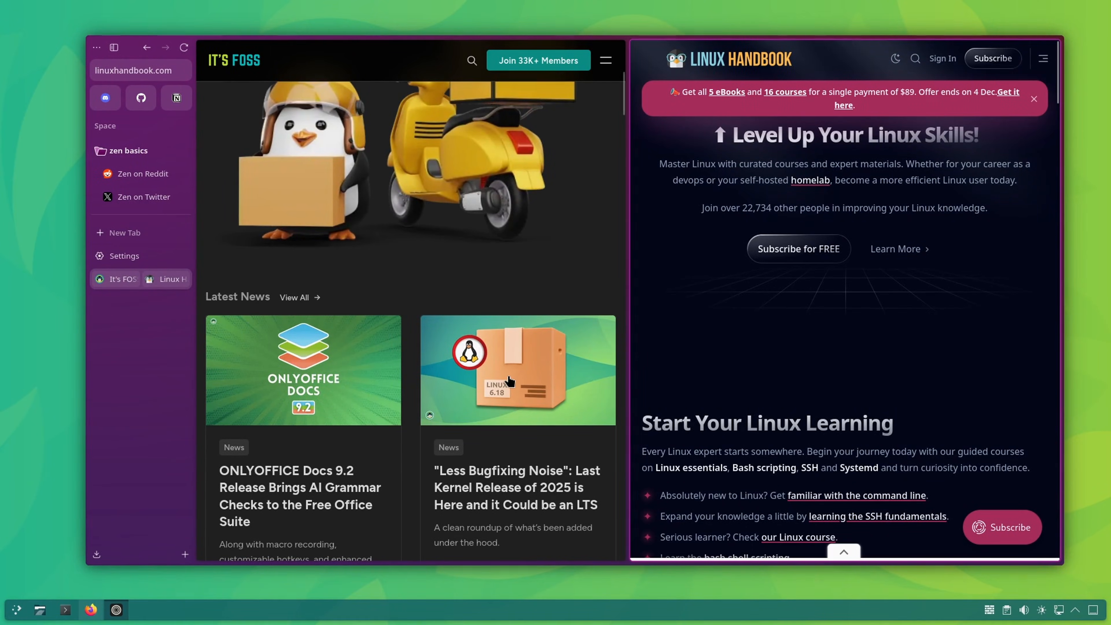
Resize the two side-by-side split panes by dragging the divider
{"action": "scroll", "scroll_direction": "down", "scroll_amount": 3}
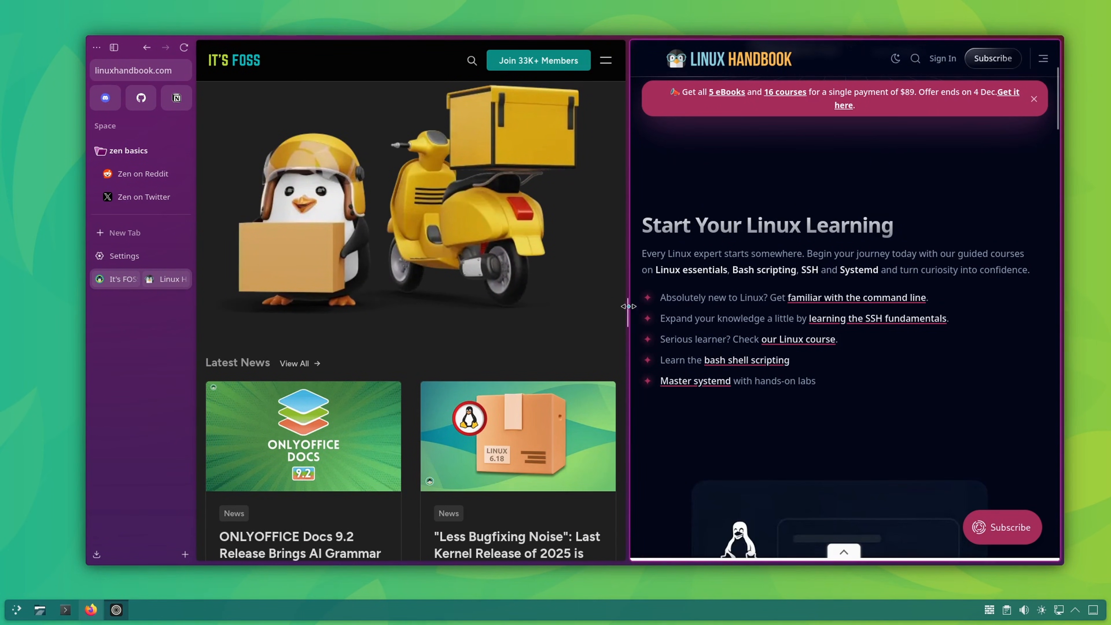
{"action": "left_click_drag", "start_coordinate": [628, 306], "coordinate": [532, 309]}
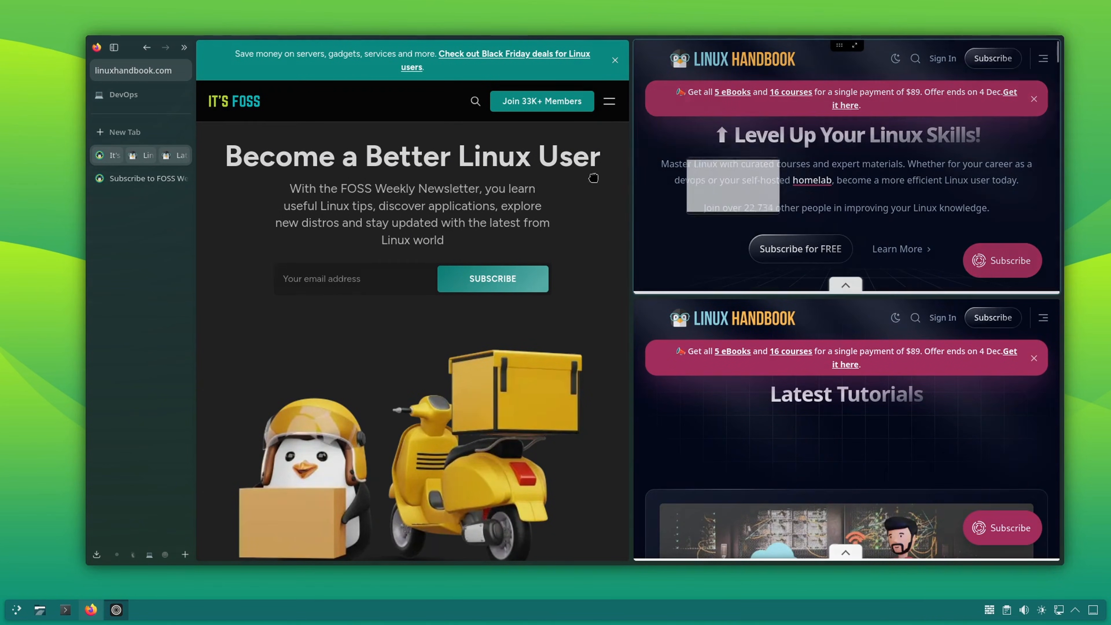
{"action": "left_click", "coordinate": [183, 555]}
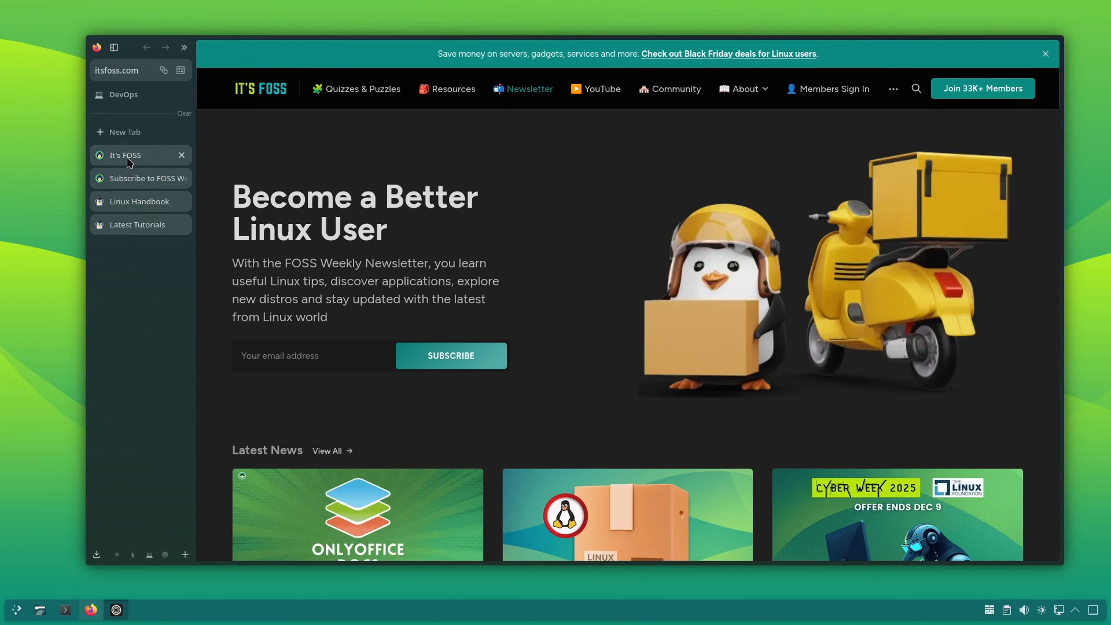
Split the selected tabs into a multi-pane view with Split Tabs
{"action": "right_click", "coordinate": [125, 154]}
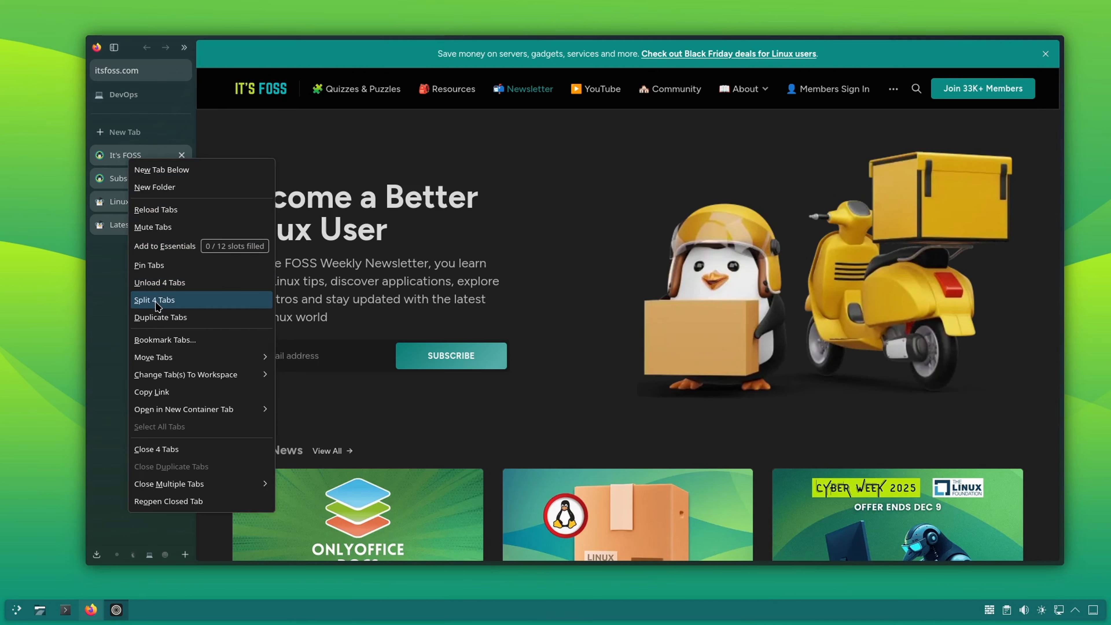
{"action": "left_click", "coordinate": [154, 300]}
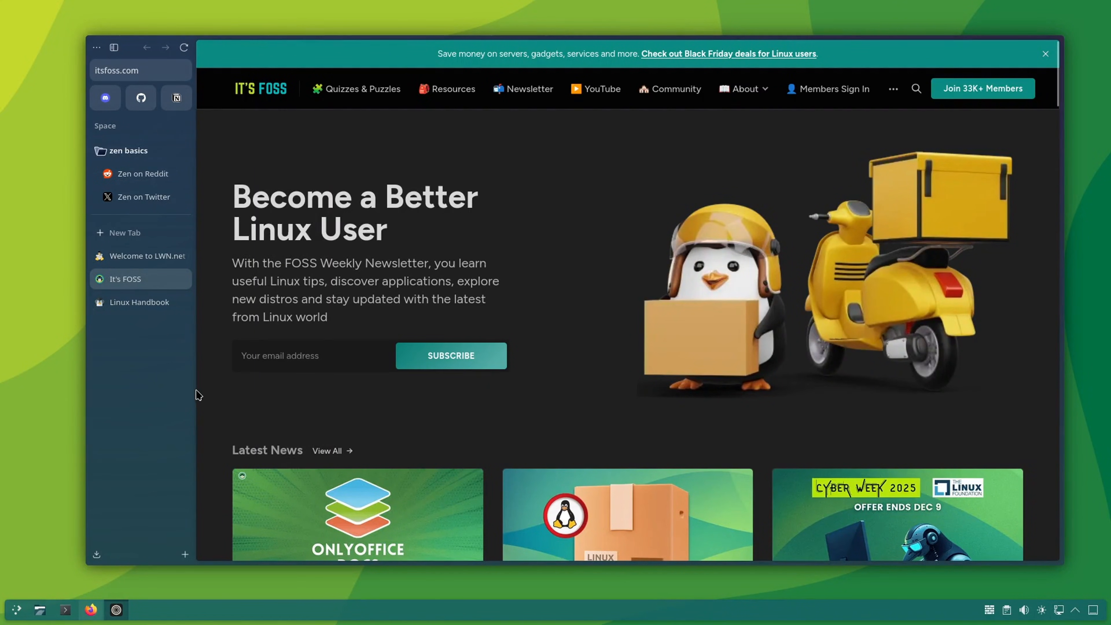
Add the It's FOSS, Linux Handbook and LWN.net tabs to the space's Essentials
{"action": "right_click", "coordinate": [125, 278]}
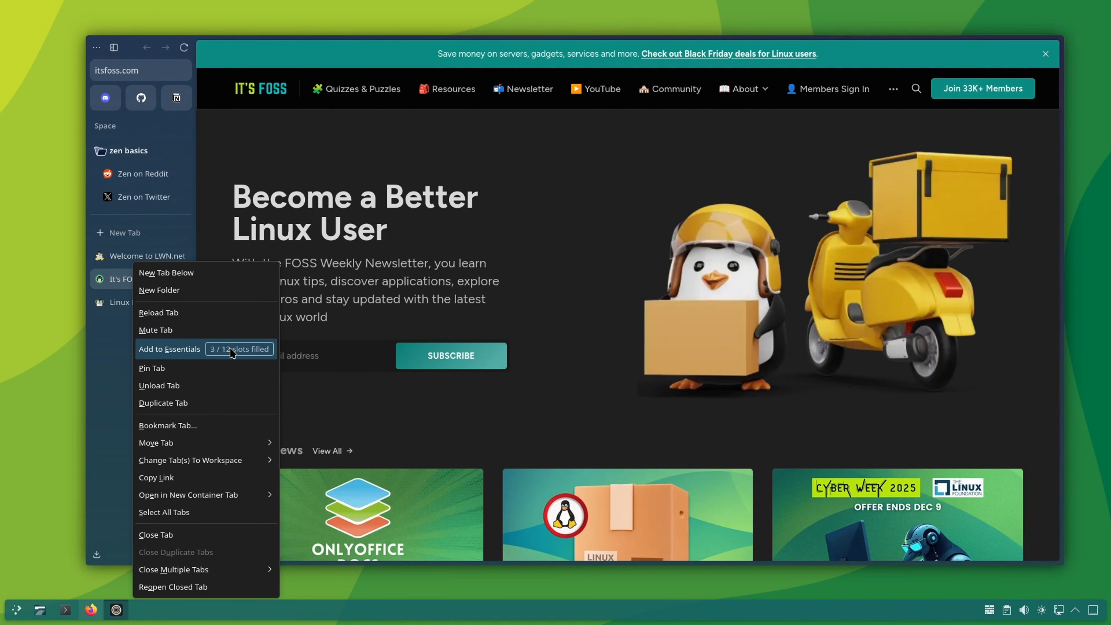
{"action": "left_click", "coordinate": [169, 348]}
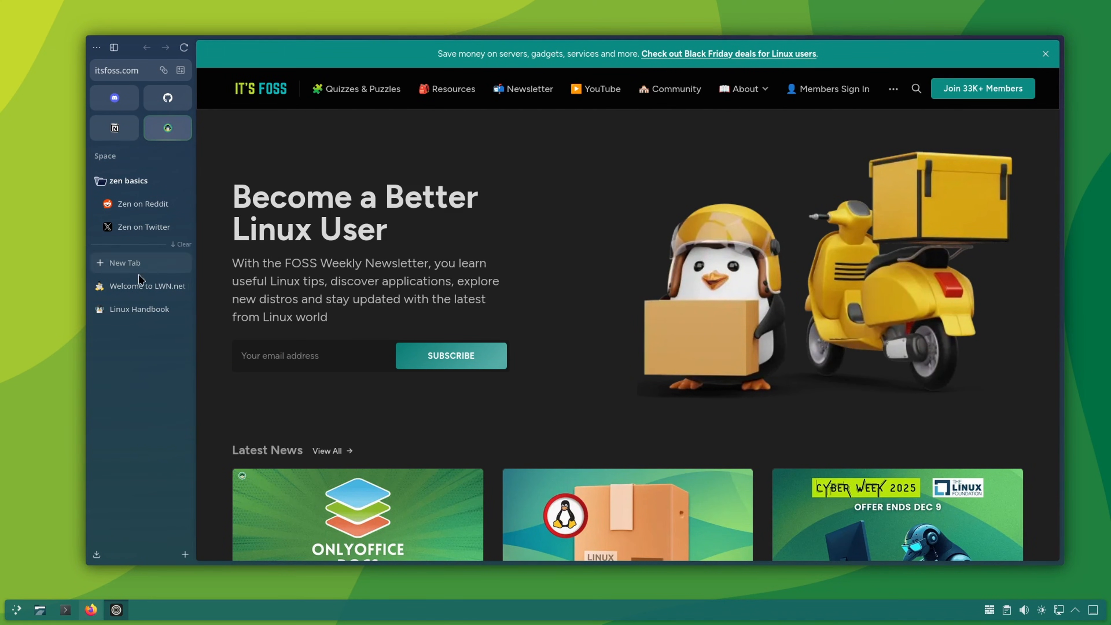
{"action": "right_click", "coordinate": [124, 262]}
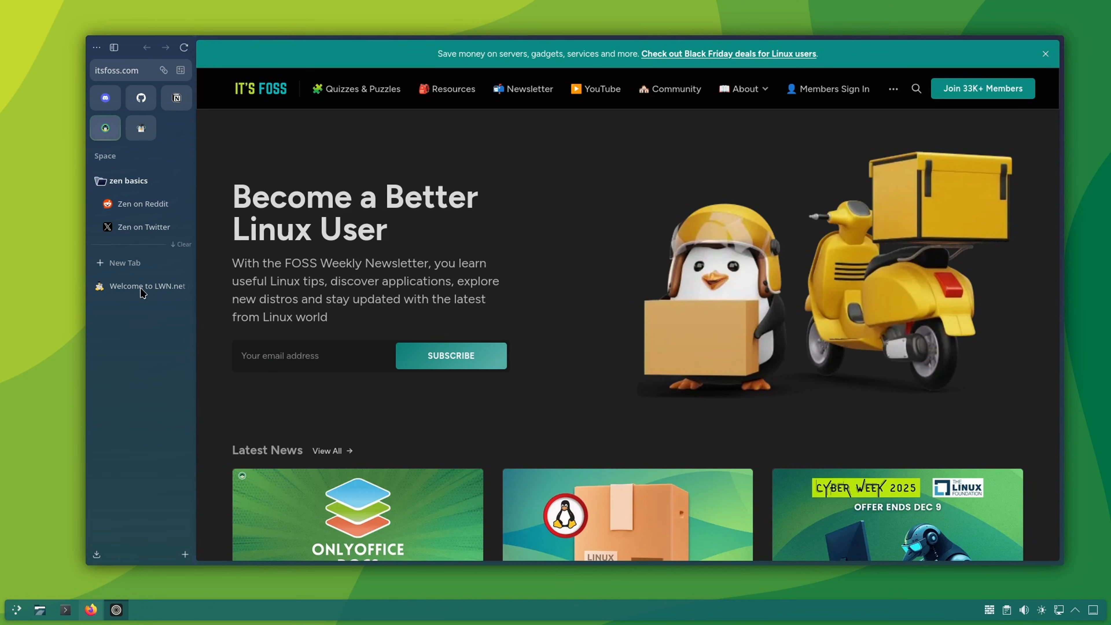
{"action": "right_click", "coordinate": [146, 286]}
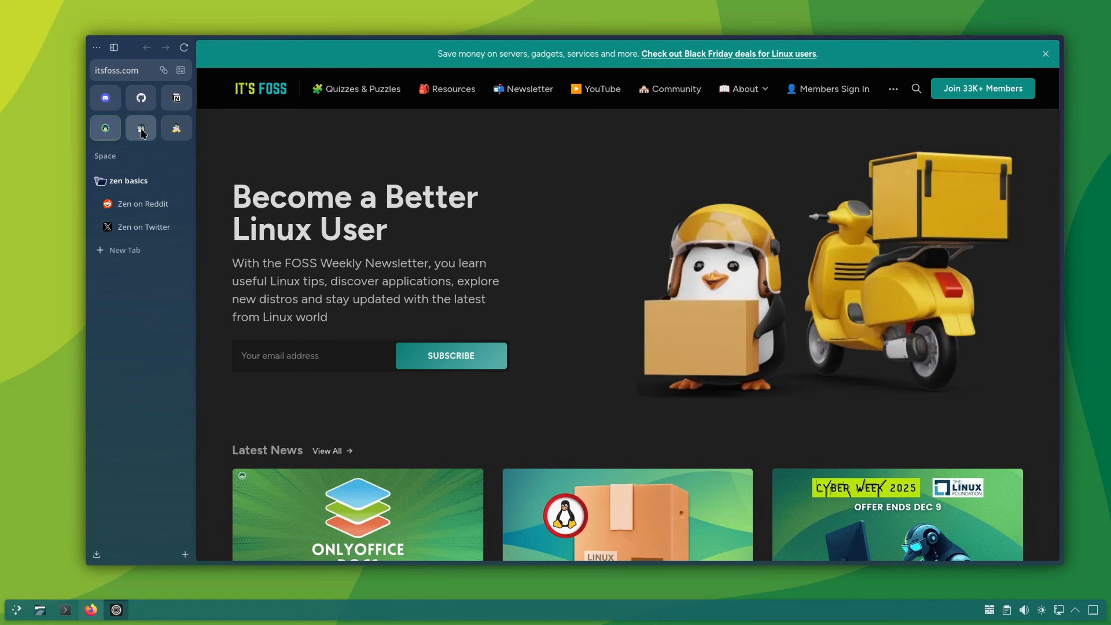
{"action": "left_click", "coordinate": [176, 128]}
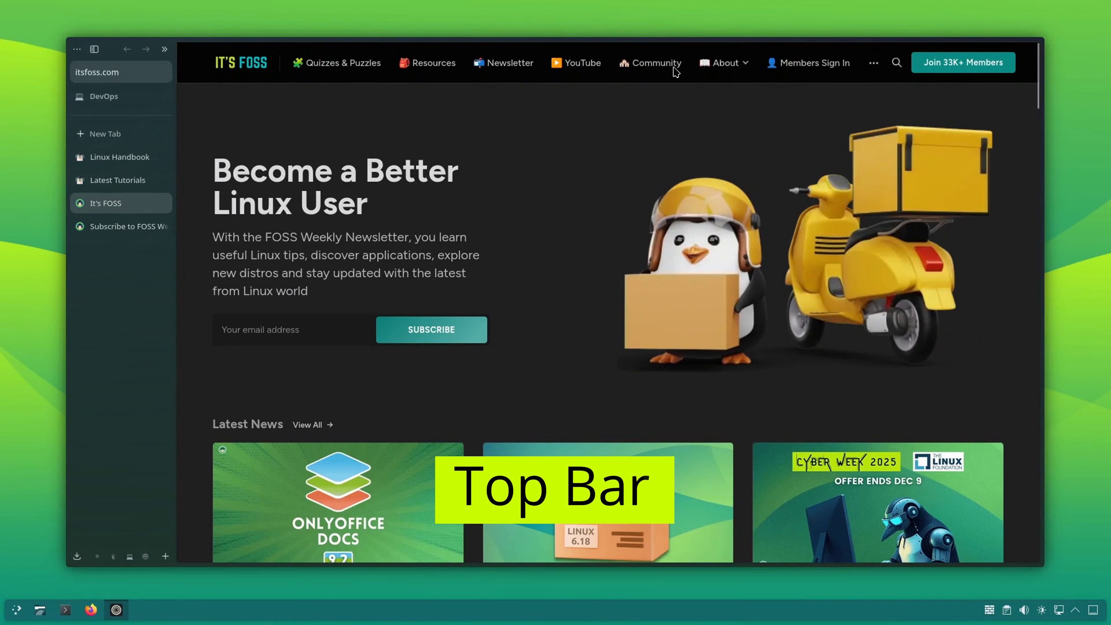
{"action": "mouse_move", "coordinate": [678, 44]}
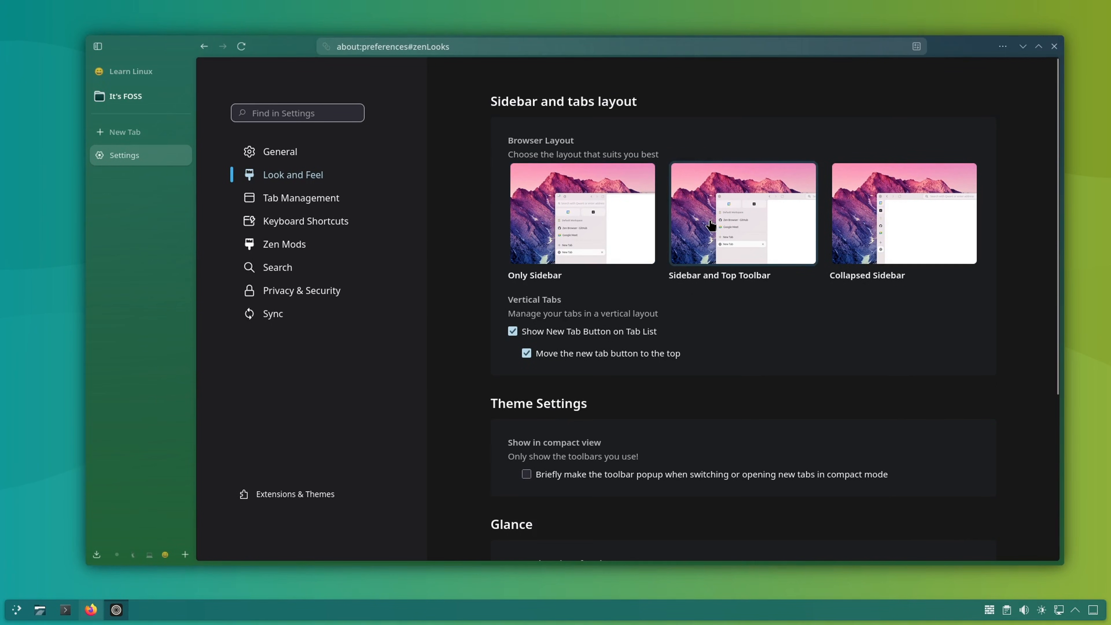
{"action": "mouse_move", "coordinate": [709, 327]}
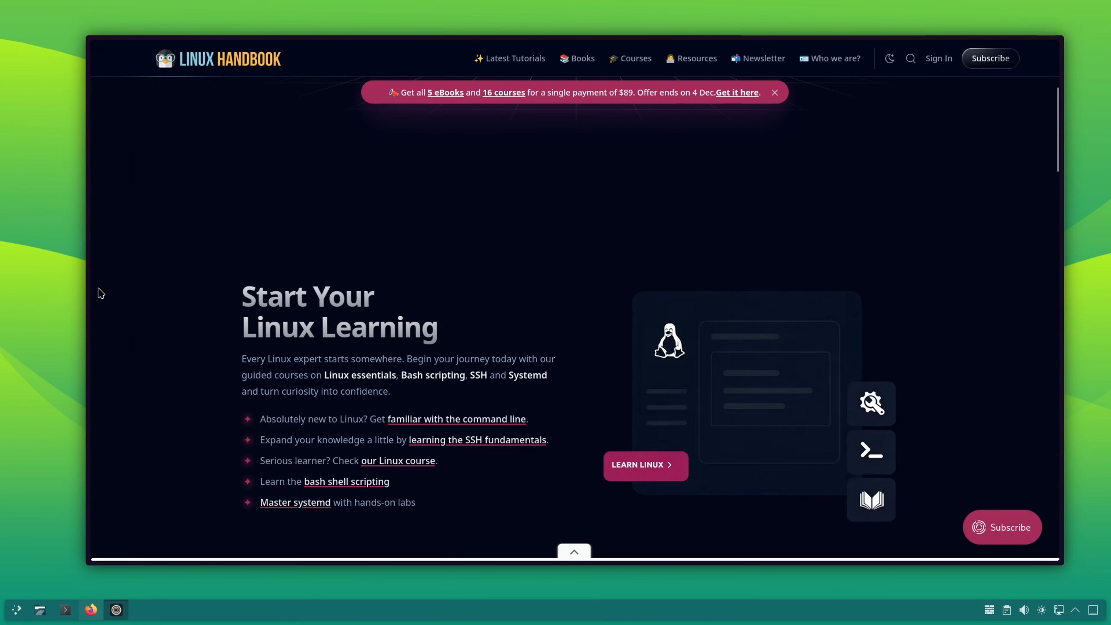
Choose the Sidebar and Top Toolbar layout under Look and Feel
{"action": "left_click", "coordinate": [118, 51]}
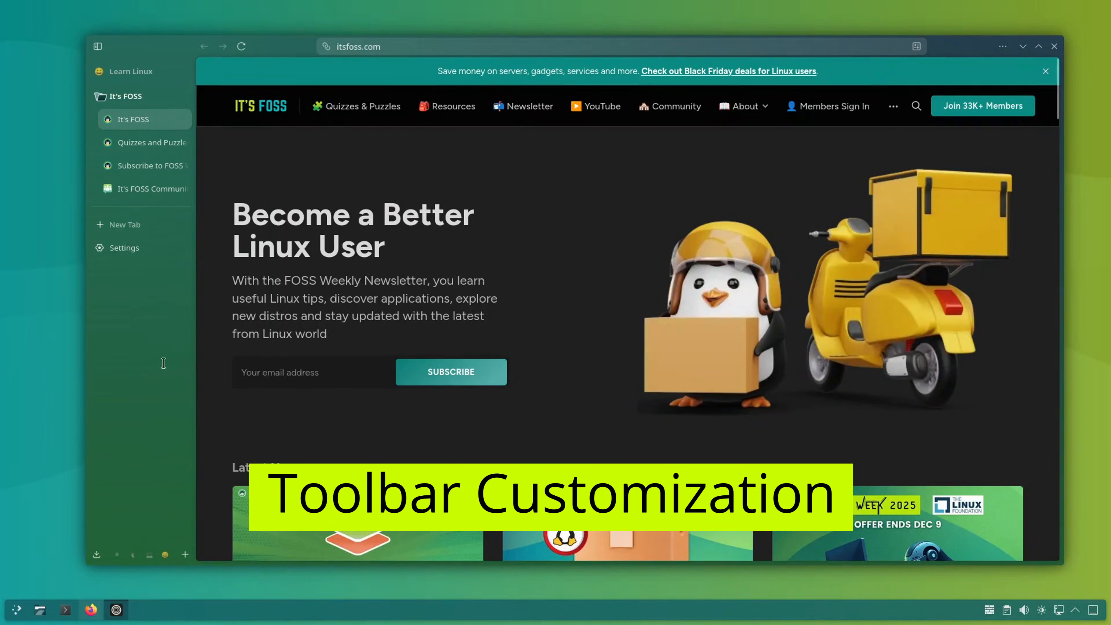
Use the sidebar's Edit Theme option to reach the Zen Mods settings
{"action": "right_click", "coordinate": [163, 363]}
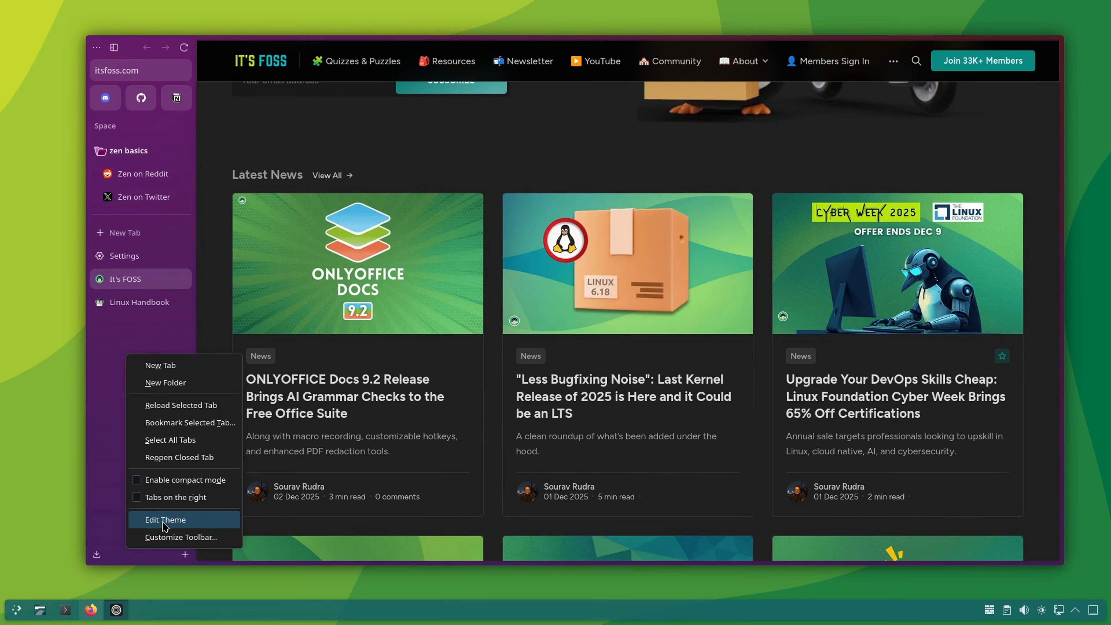
{"action": "left_click", "coordinate": [166, 519]}
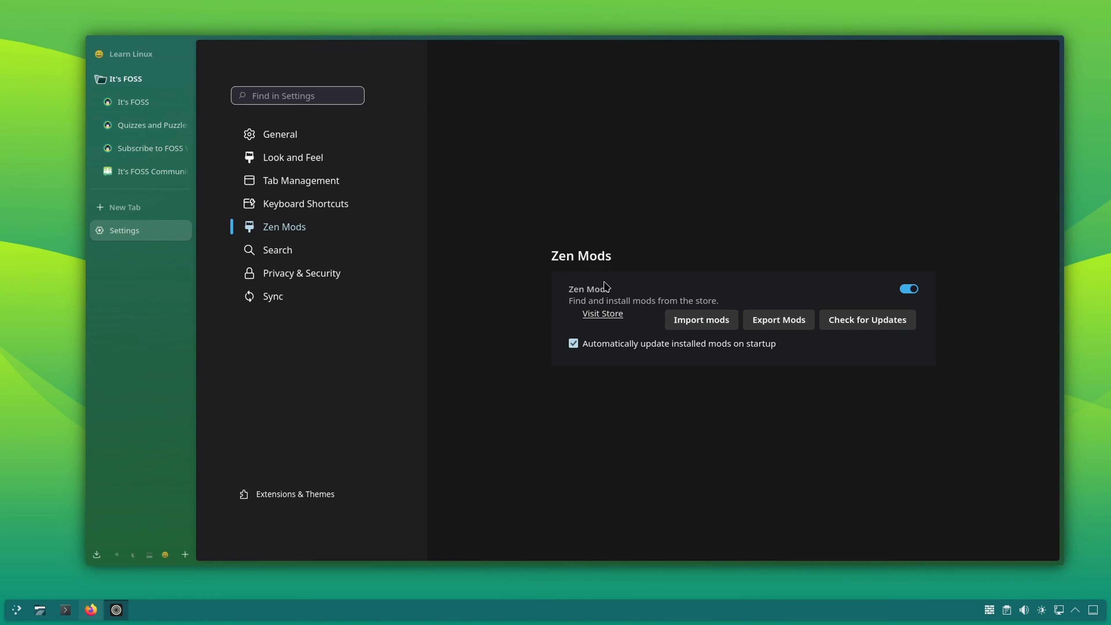
Visit the Zen Mods store and scroll through the community mod listings to the end
{"action": "left_click", "coordinate": [603, 313]}
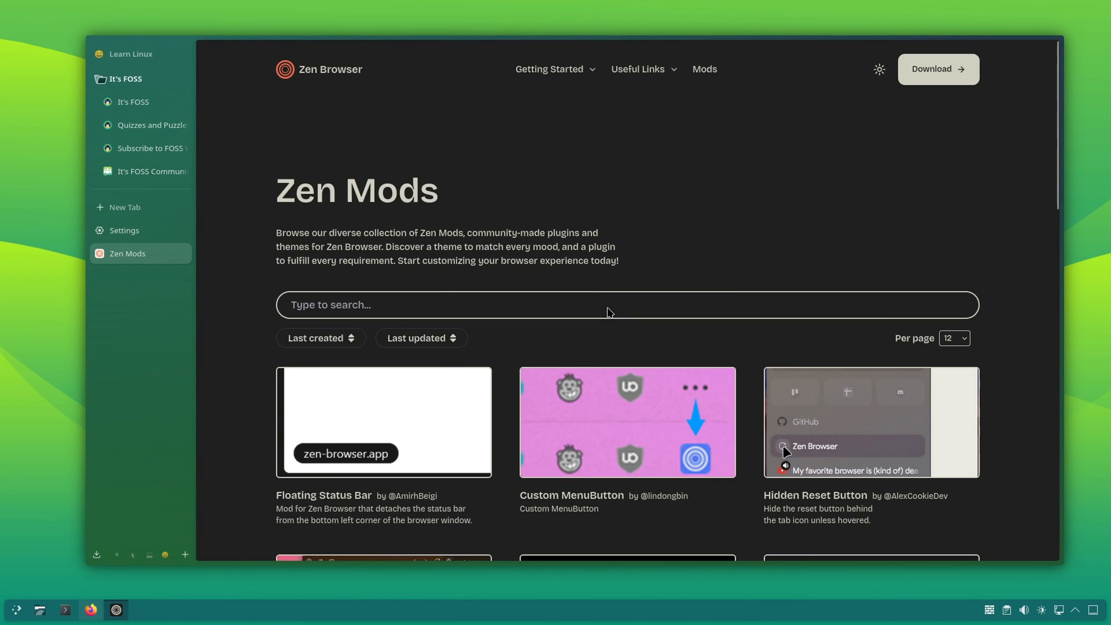
{"action": "mouse_move", "coordinate": [383, 226]}
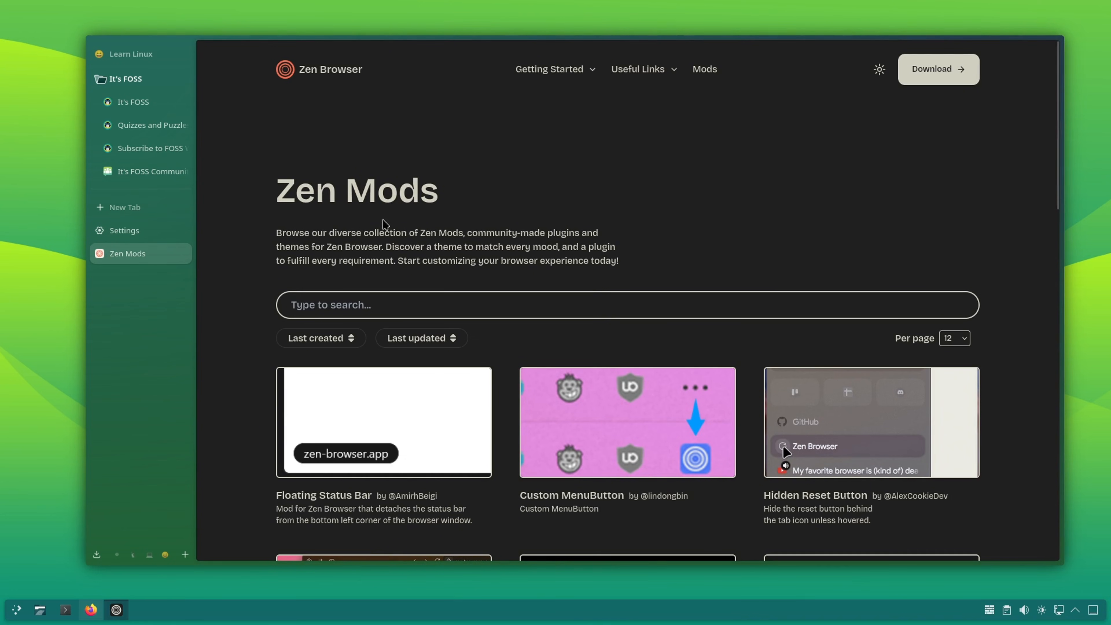
{"action": "scroll", "scroll_direction": "down", "scroll_amount": 3}
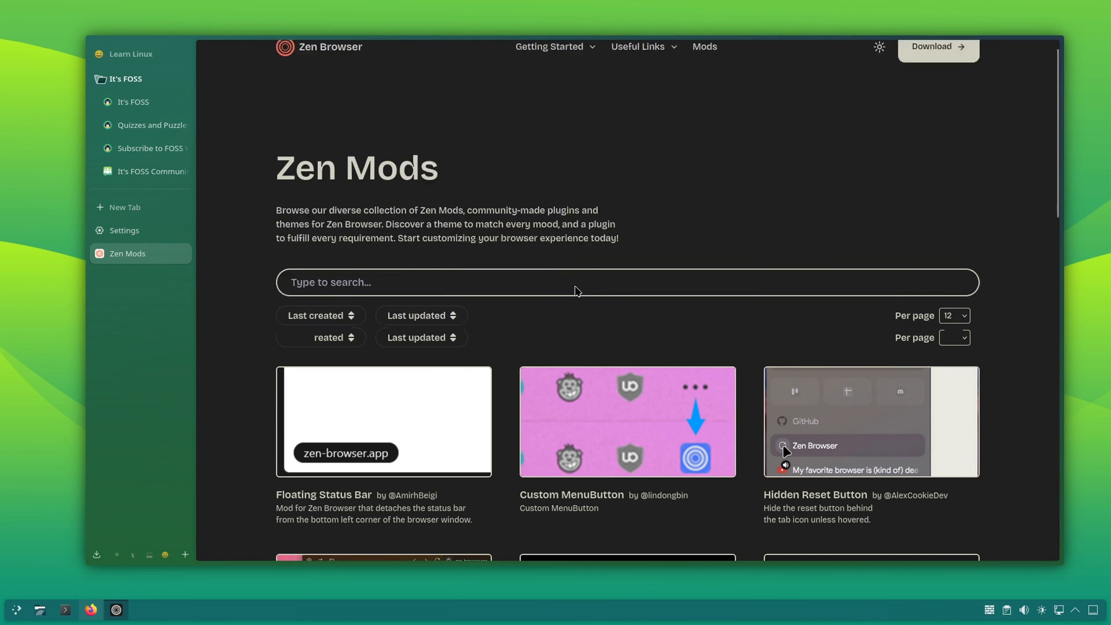
{"action": "scroll", "scroll_direction": "down", "scroll_amount": 3}
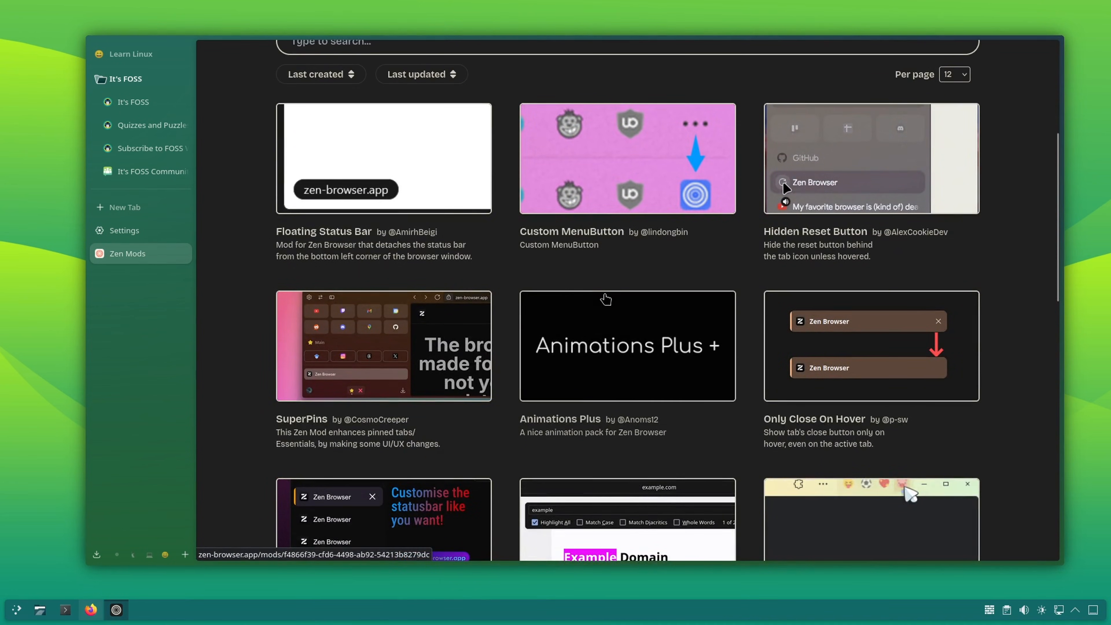
{"action": "scroll", "scroll_direction": "down", "scroll_amount": 3}
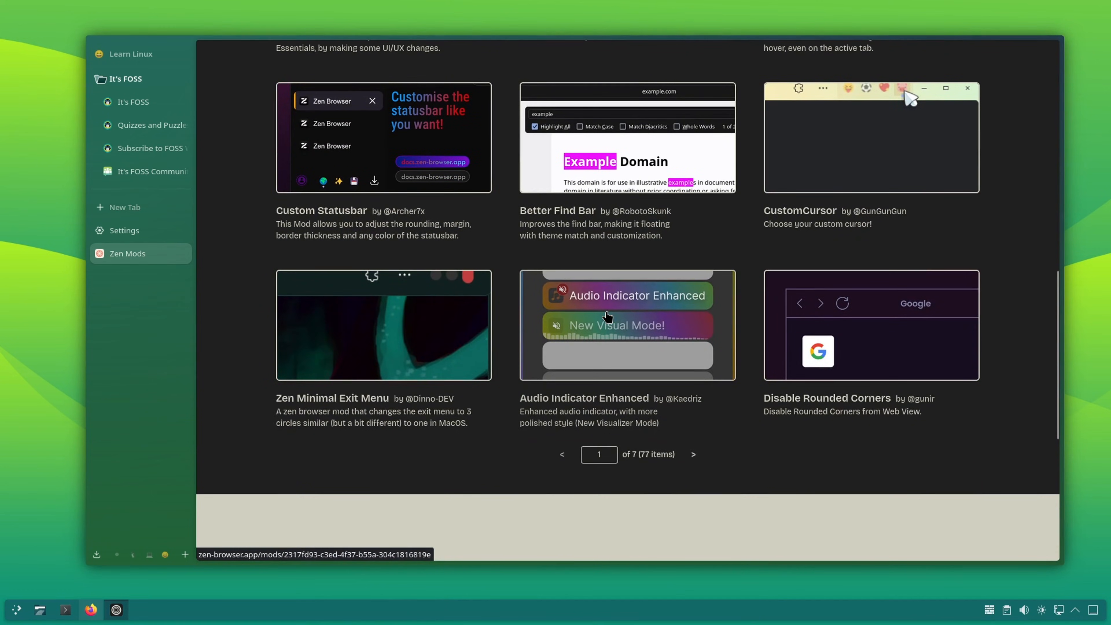
{"action": "scroll", "scroll_direction": "down", "scroll_amount": 3}
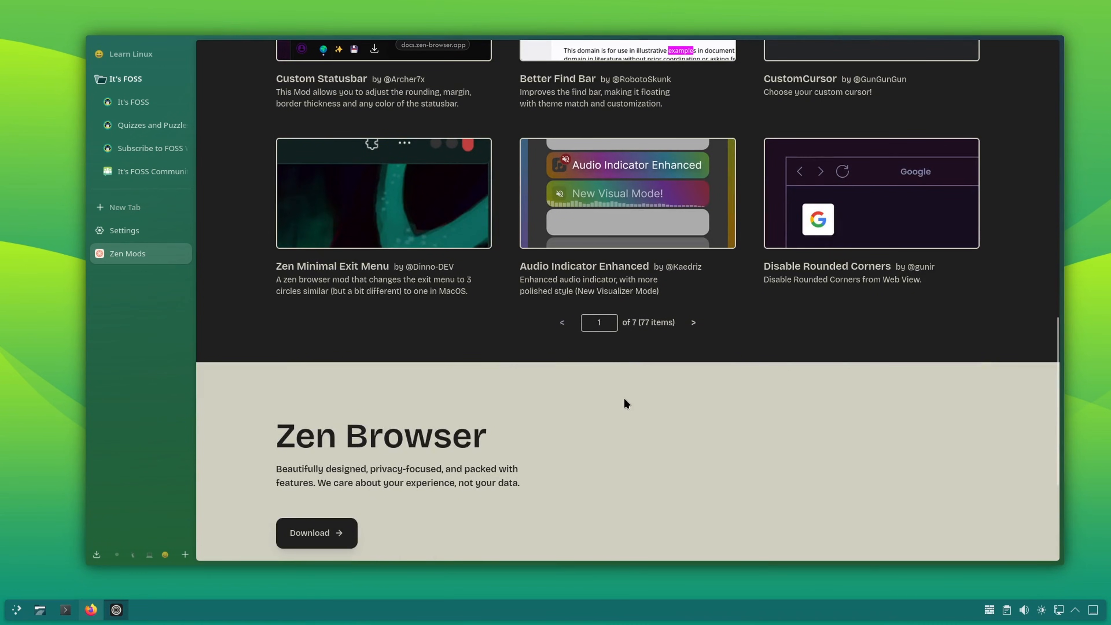